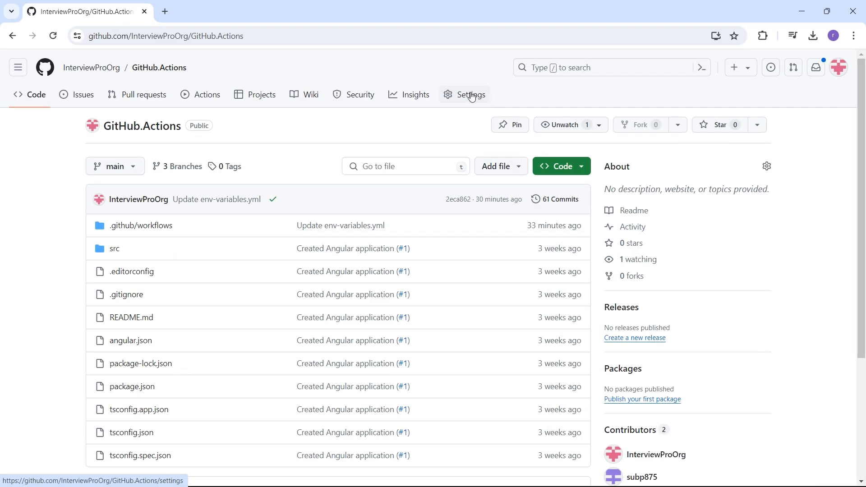
Open Settings > Secrets and variables > Actions for the GitHub.Actions repository
left_click(470, 95)
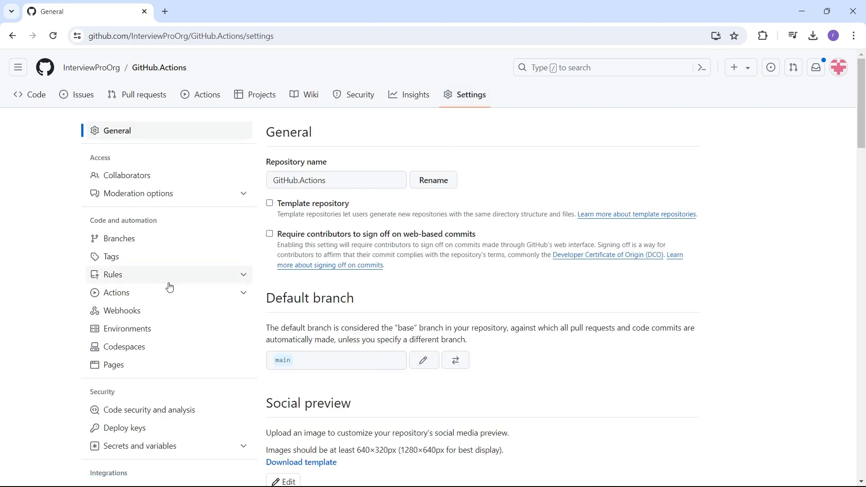
scroll("down", 3)
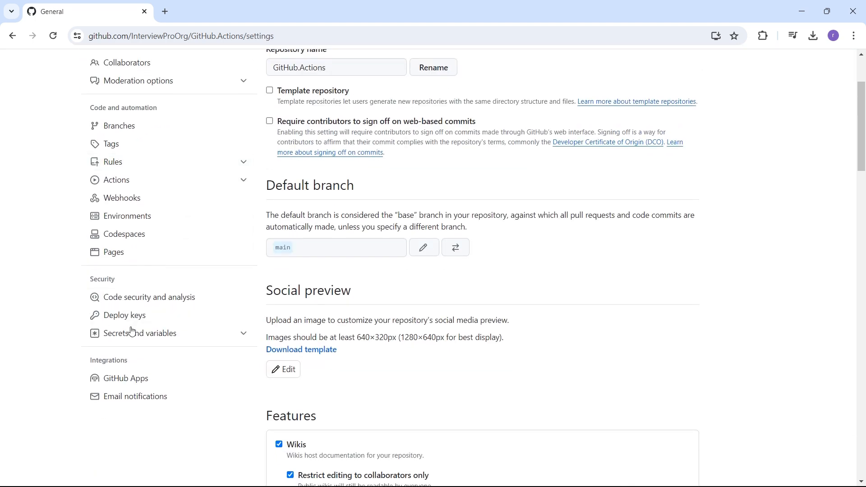
left_click(147, 333)
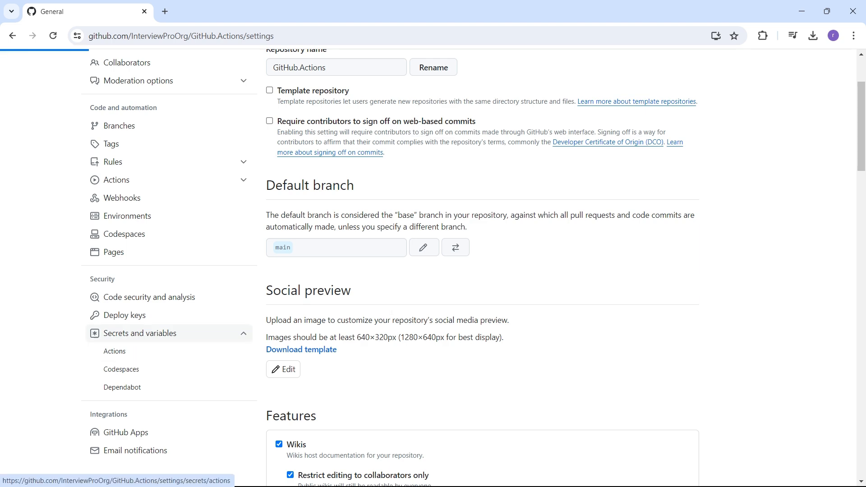
left_click(114, 351)
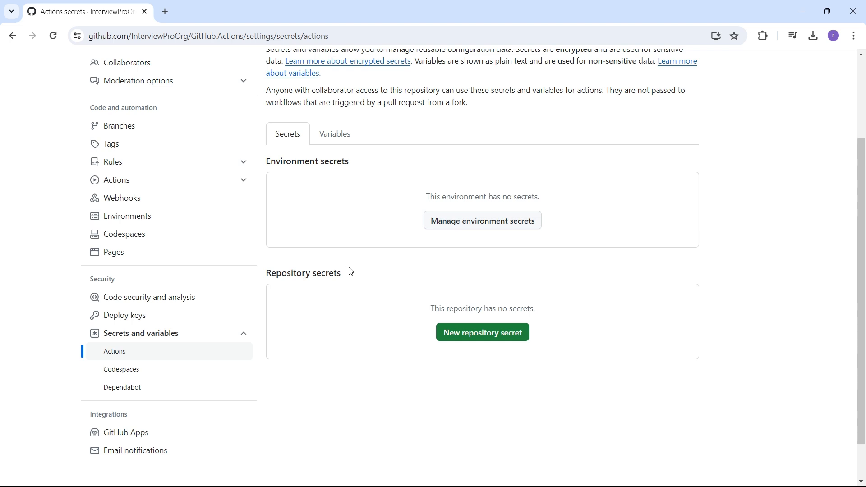
Switch to the Variables tab, which shows no repository variables yet
left_click(334, 133)
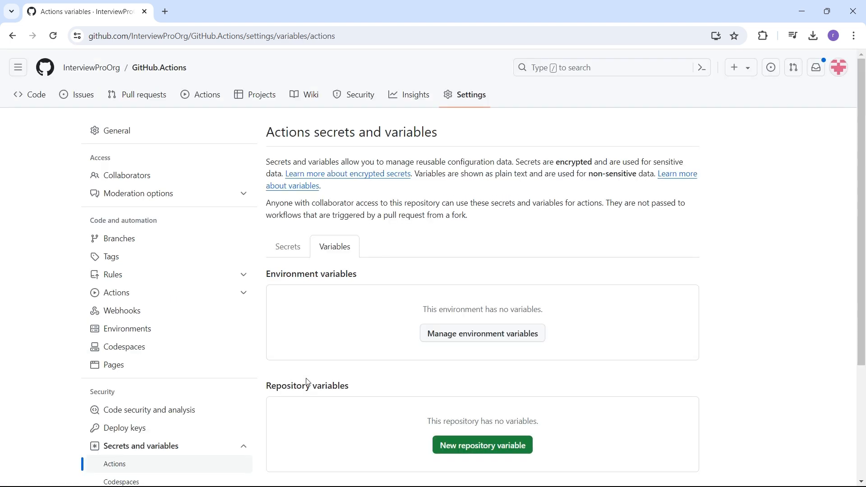
scroll("down", 3)
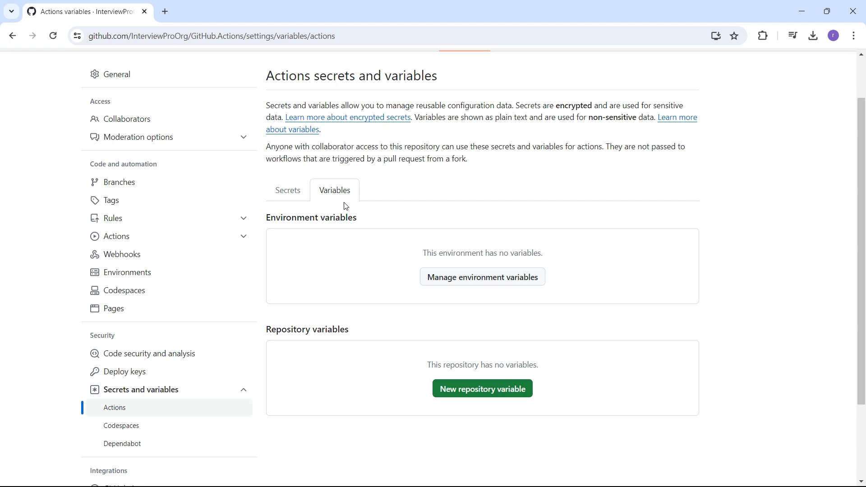
mouse_move(288, 190)
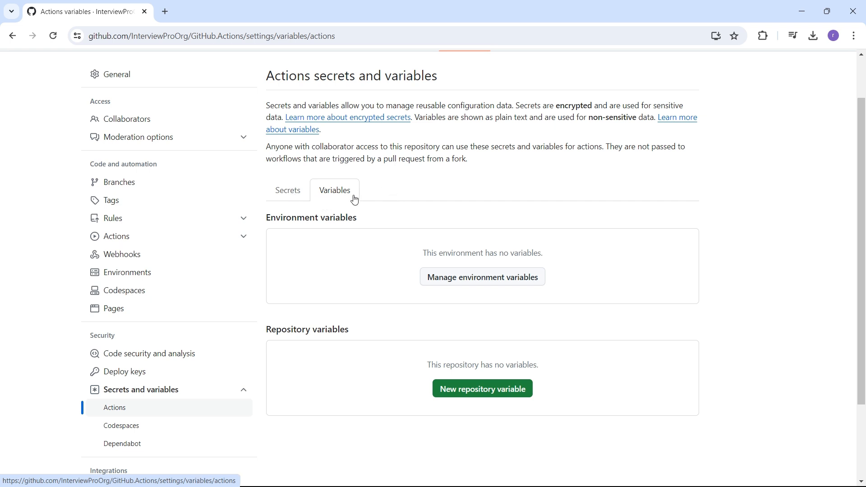
mouse_move(336, 201)
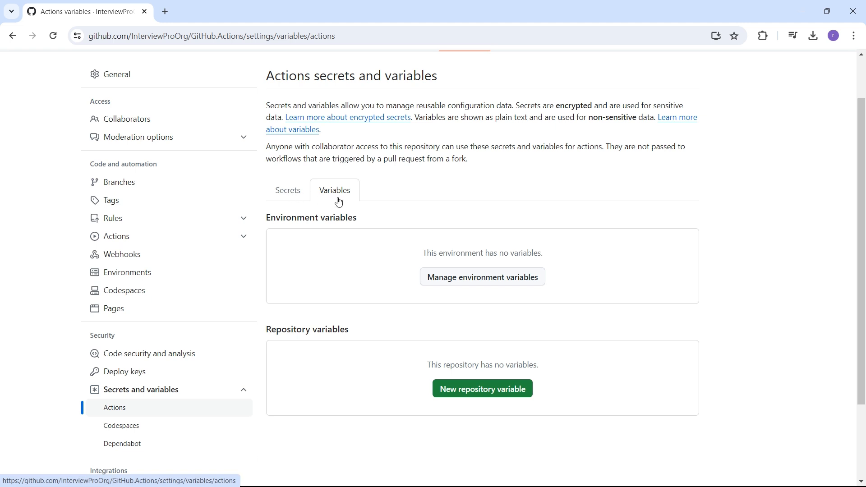
mouse_move(422, 201)
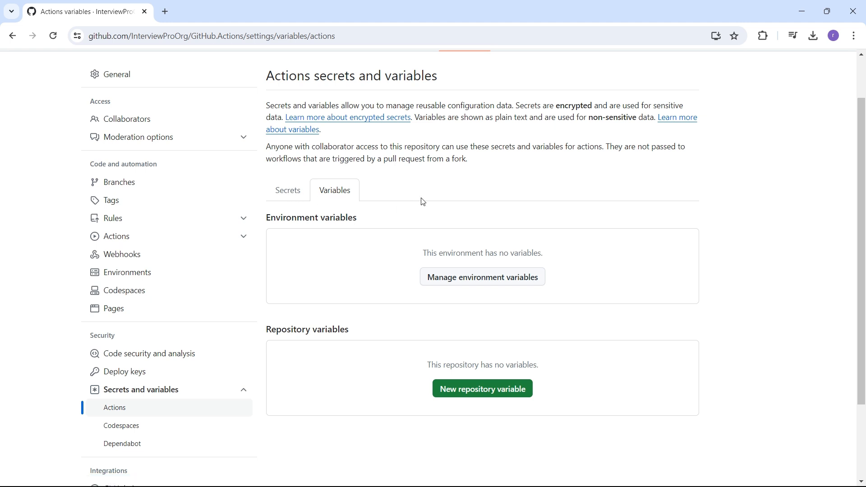
mouse_move(520, 376)
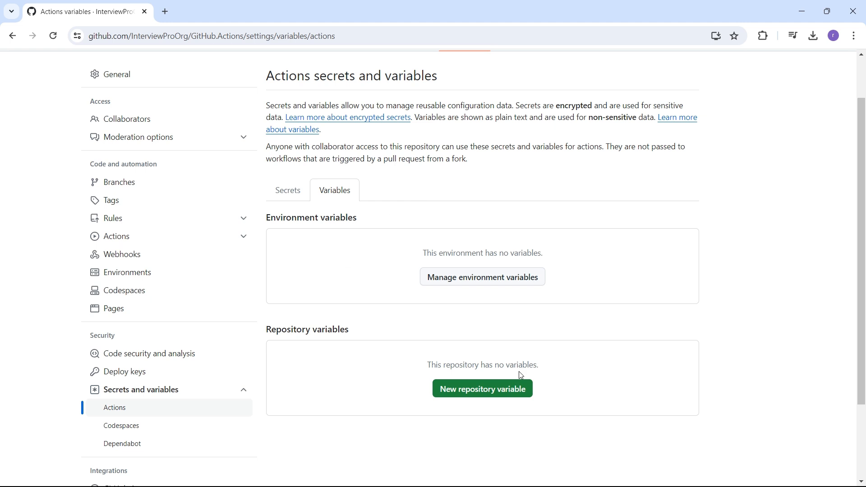
Start a new repository variable and highlight the rule against the GITHUB_ prefix
left_click(481, 389)
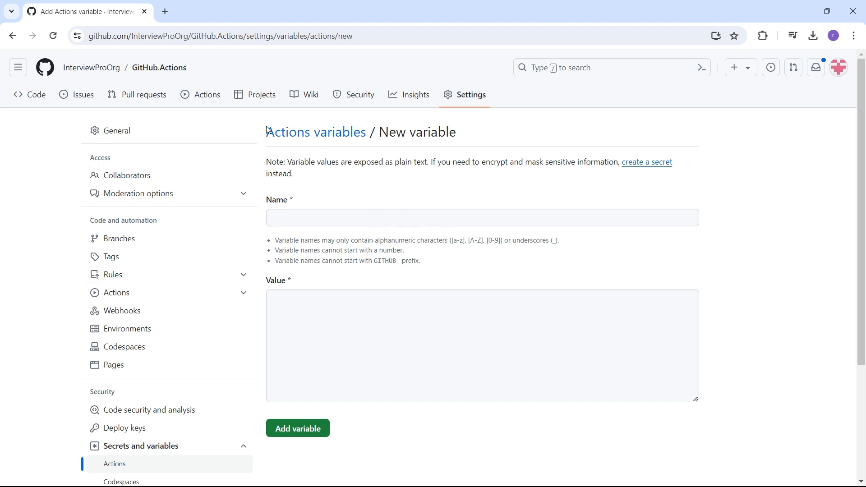
mouse_move(159, 144)
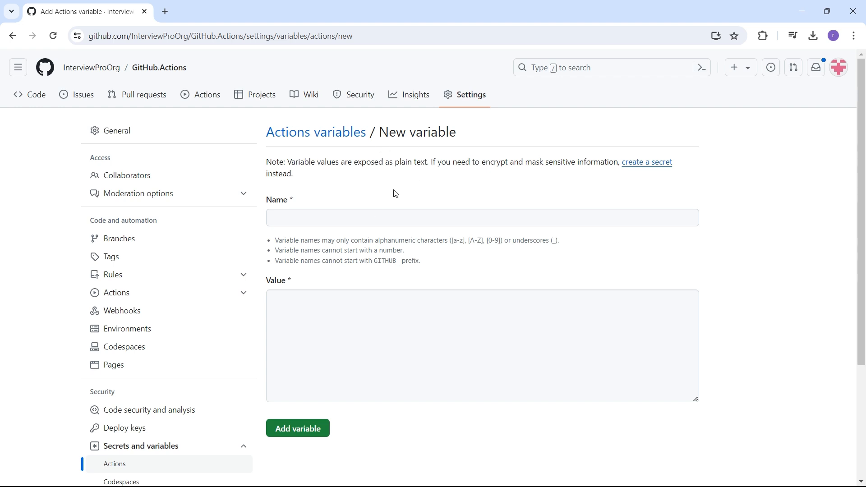
left_click_drag(275, 240, 420, 260)
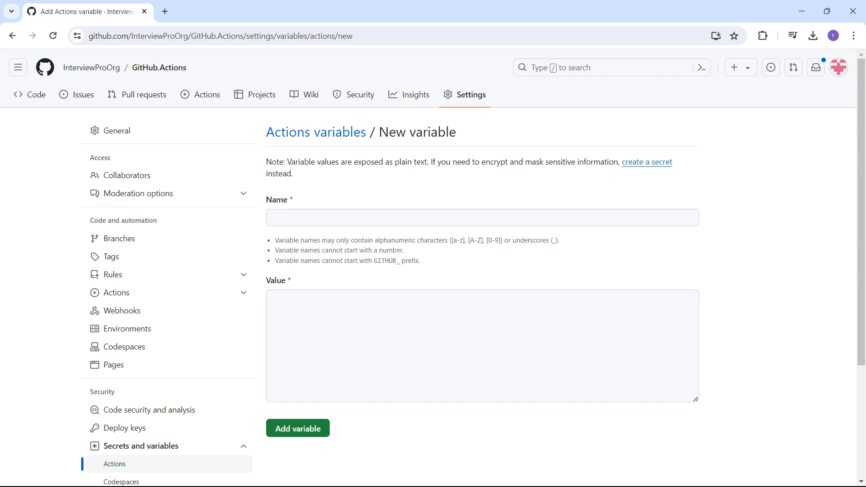
double_click(386, 261)
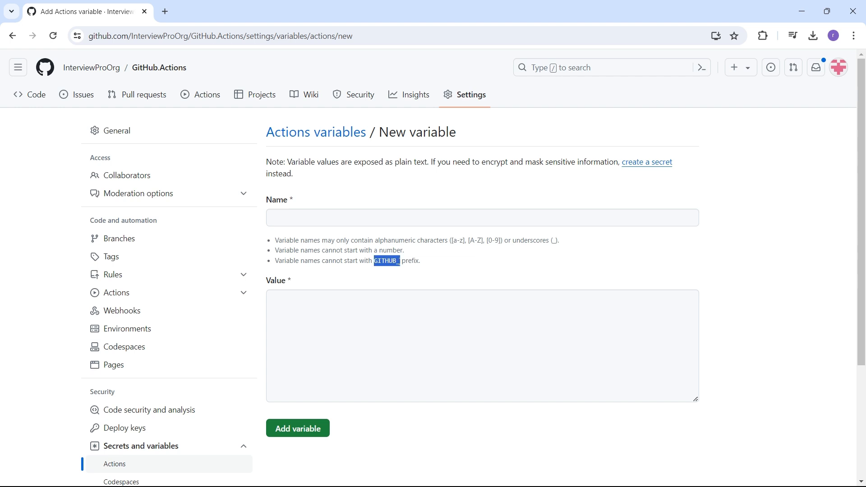
mouse_move(429, 272)
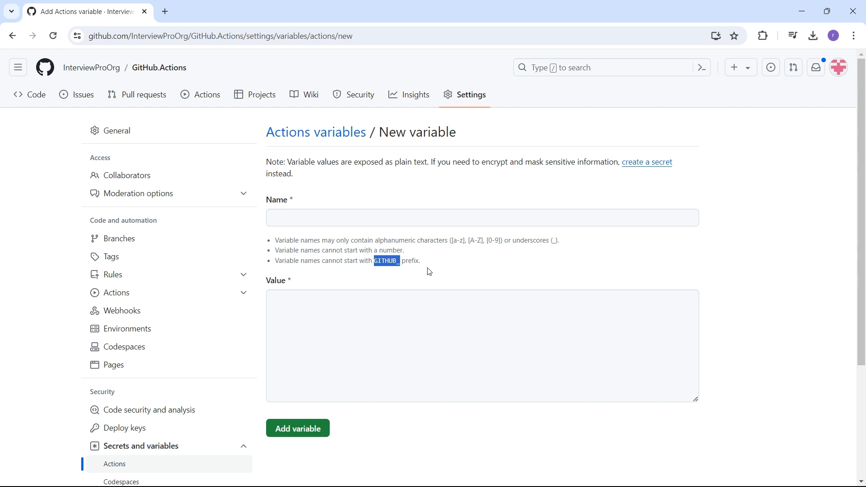
mouse_move(396, 275)
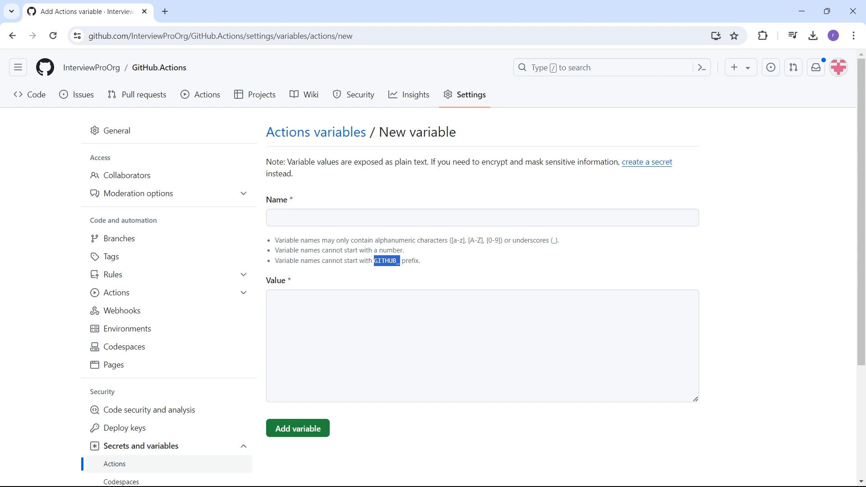
mouse_move(434, 271)
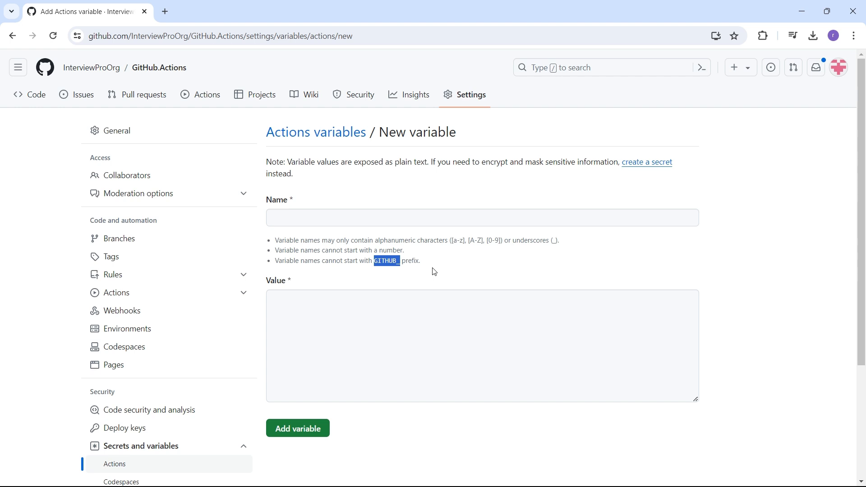
mouse_move(393, 270)
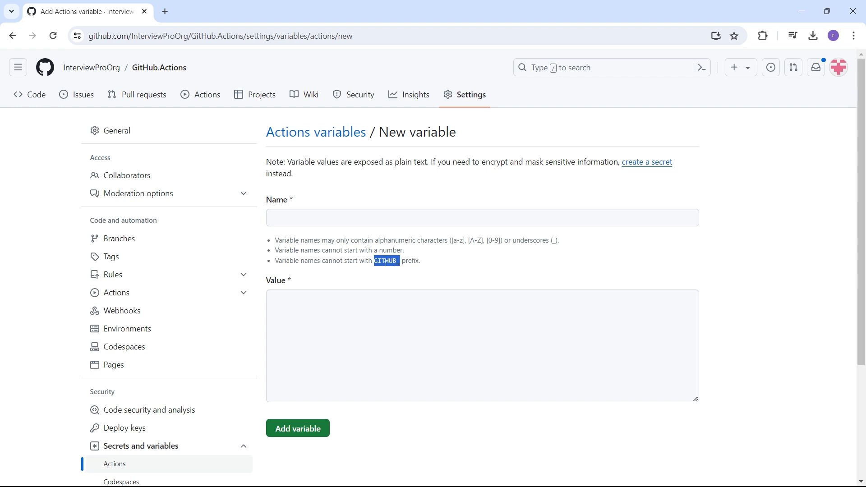
Enter name USERNAME and value interviewpro in the form, then add the variable
left_click(481, 217)
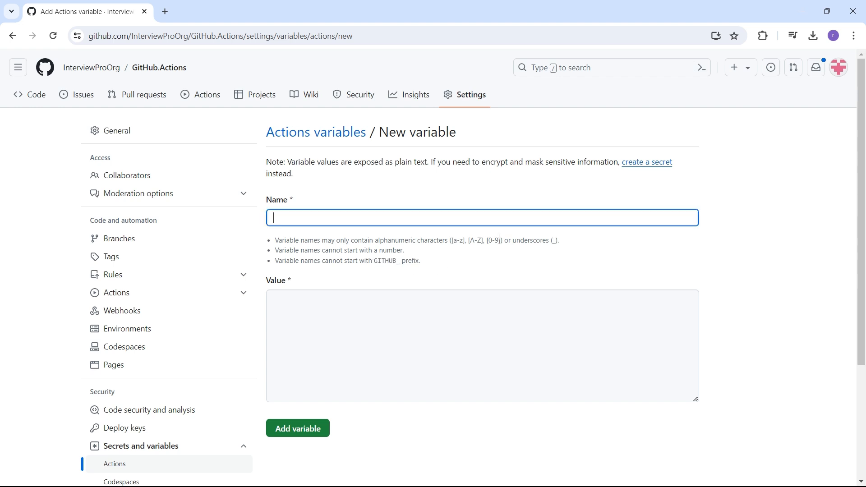
type("USERNAME")
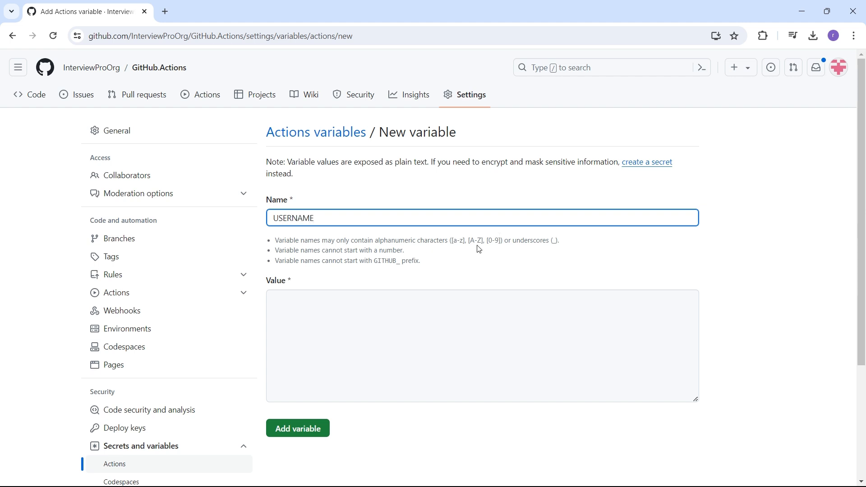
left_click(482, 345)
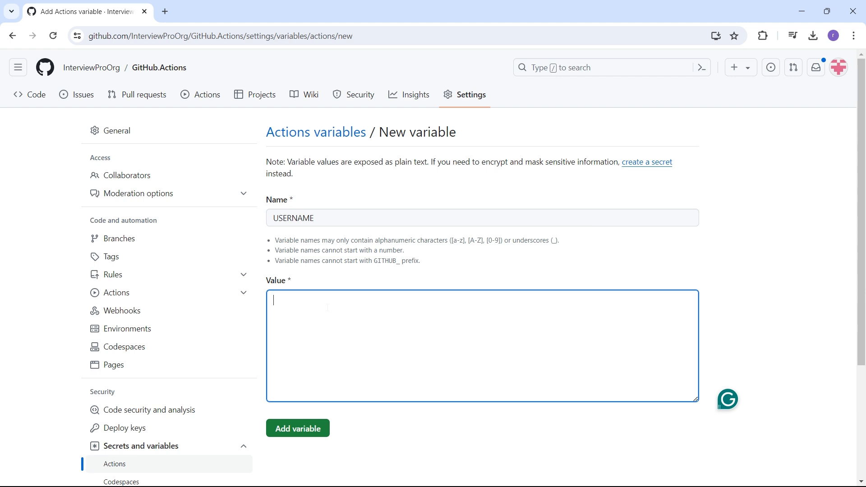
type("IN")
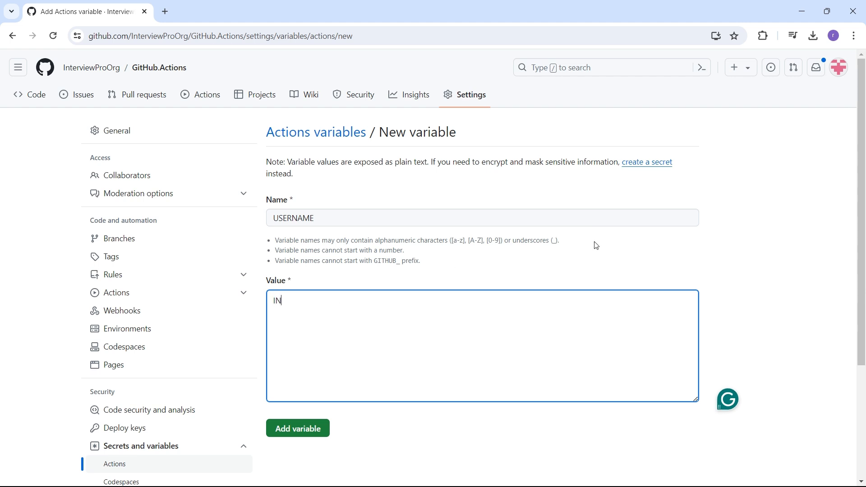
type("inter")
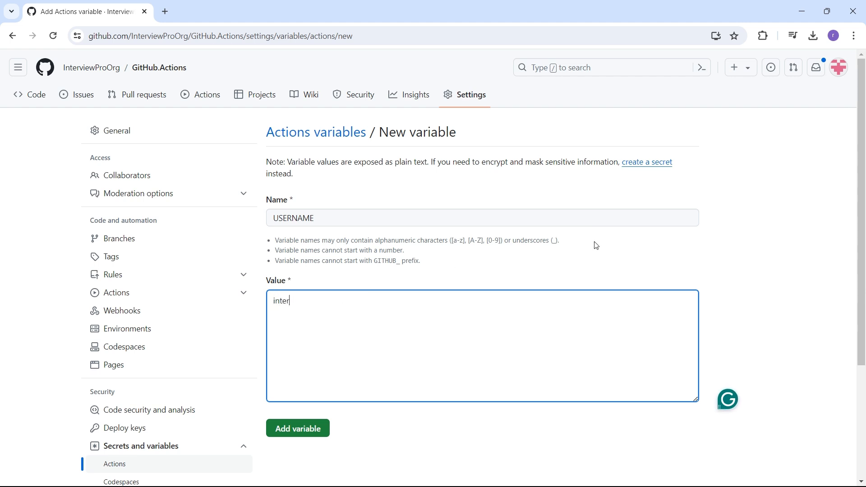
type("viewpro")
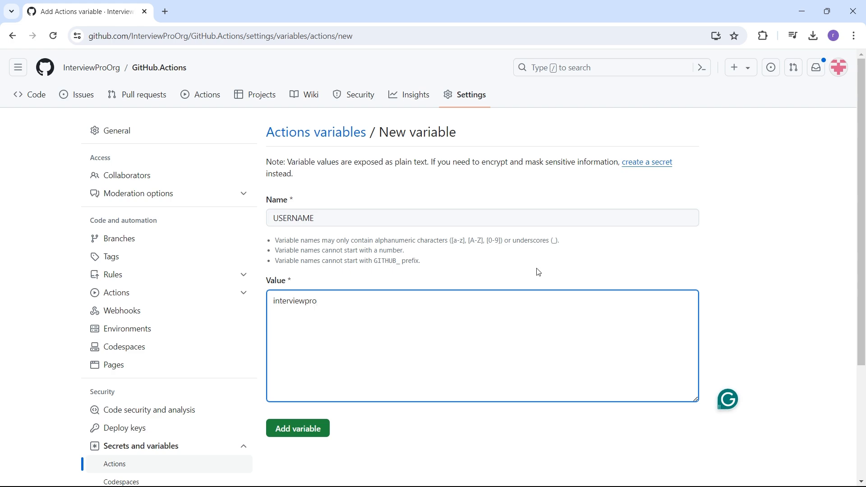
left_click(297, 428)
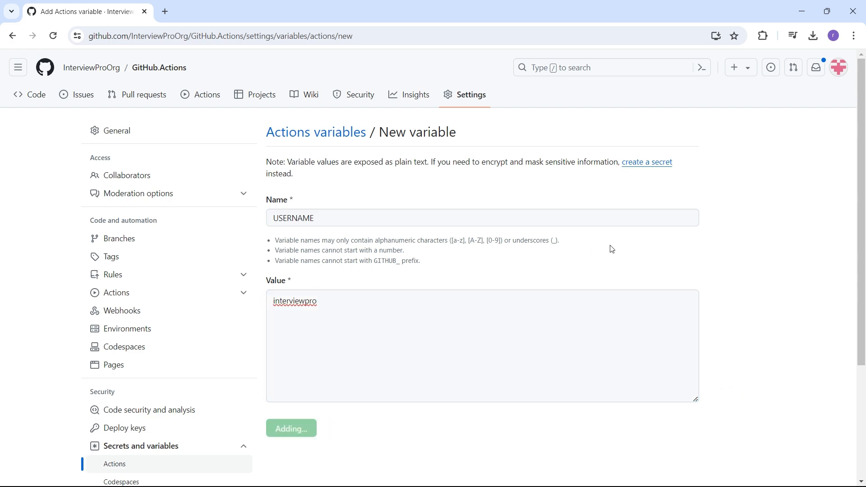
left_click(290, 428)
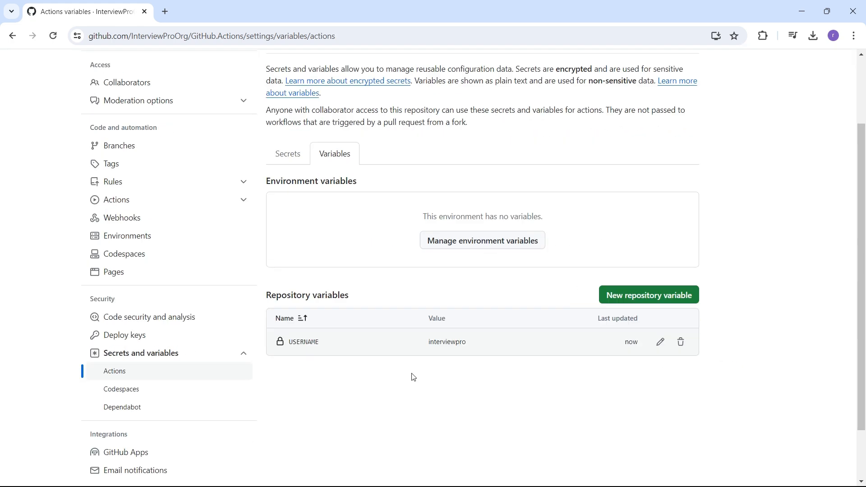
Edit the USERNAME variable's value to interviewpro1212 and save it
scroll("down", 3)
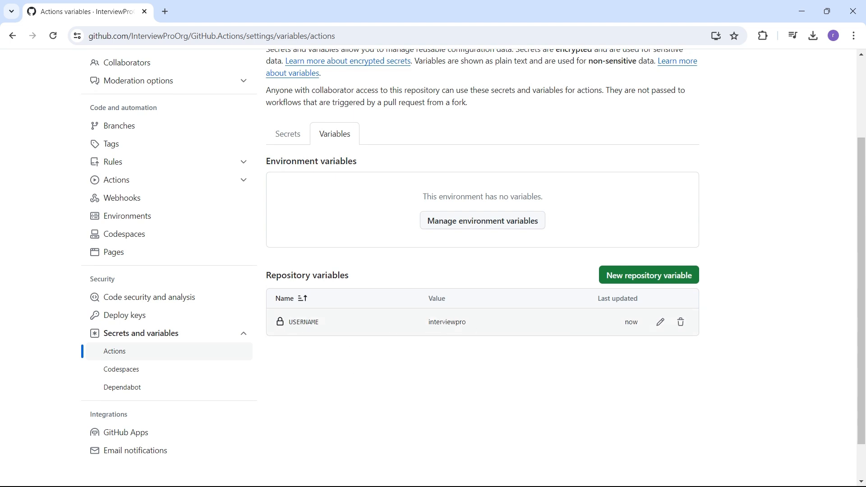
mouse_move(661, 323)
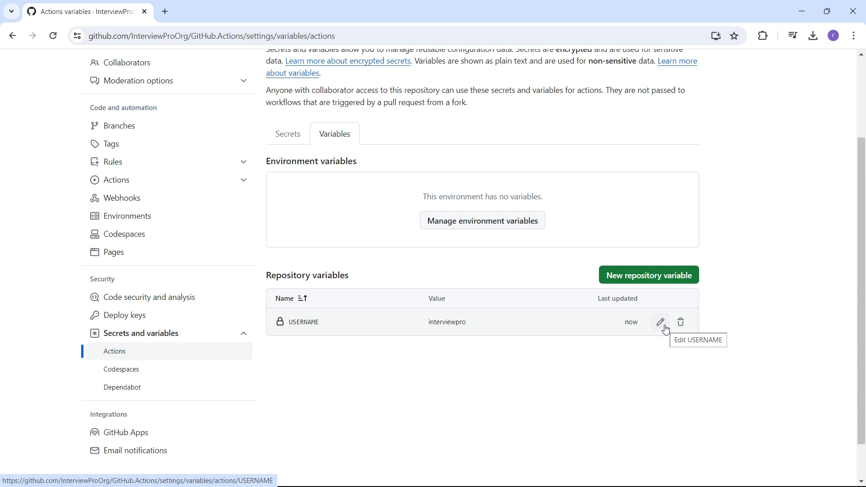
left_click(448, 298)
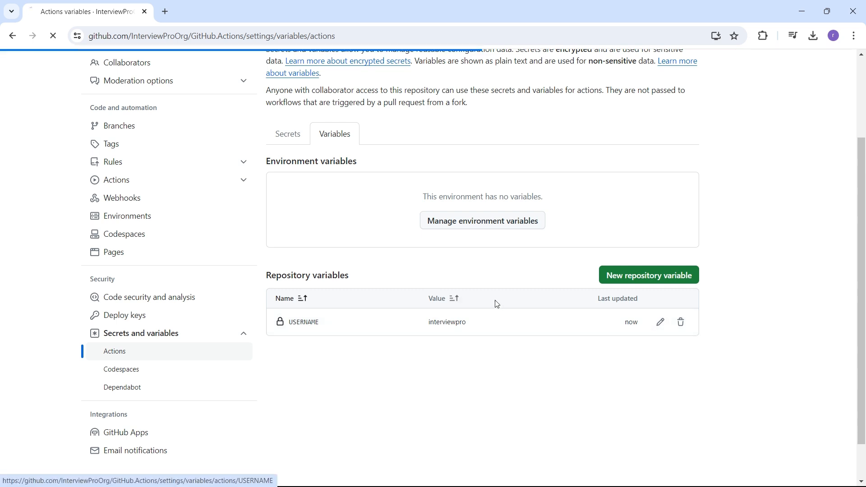
left_click(661, 322)
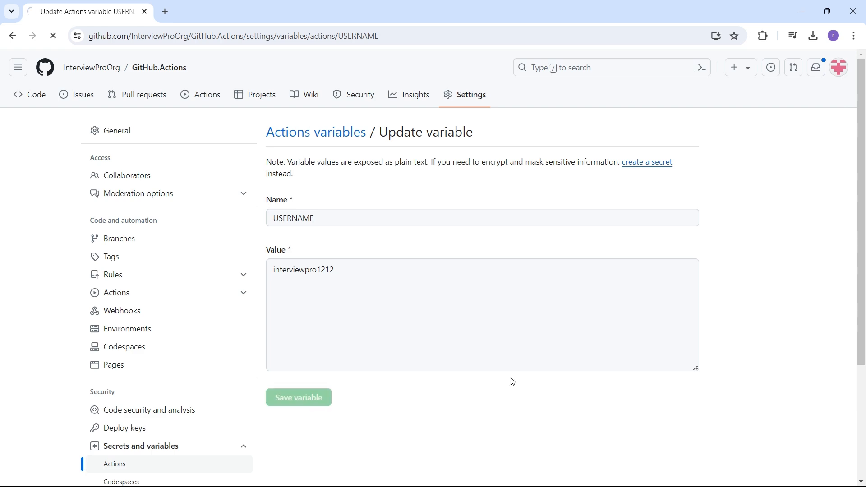
left_click(299, 397)
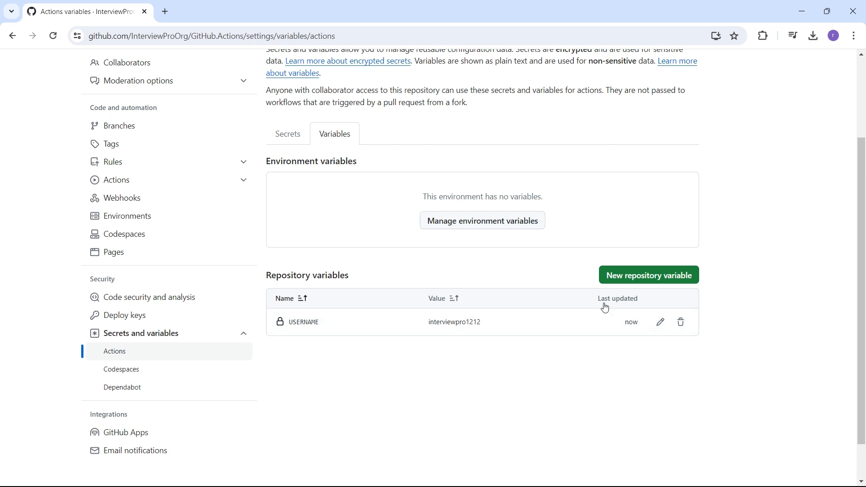
Edit USERNAME again, restoring the value interviewpro, and update it
left_click(482, 221)
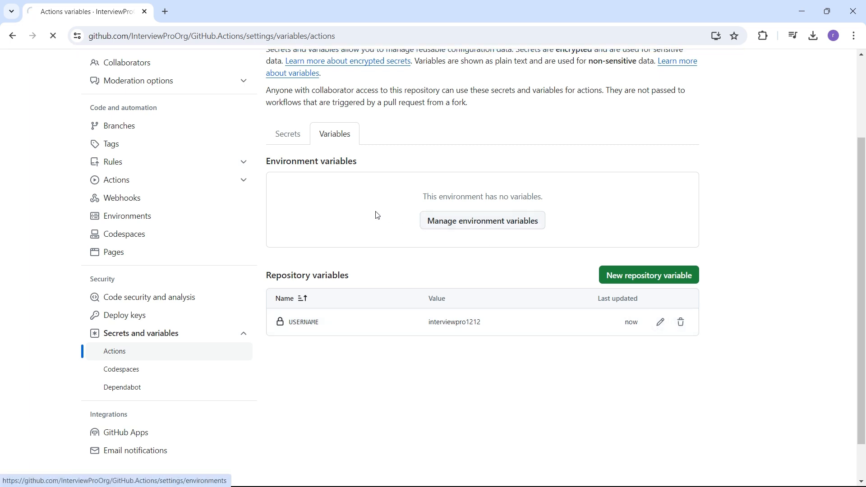
left_click(659, 322)
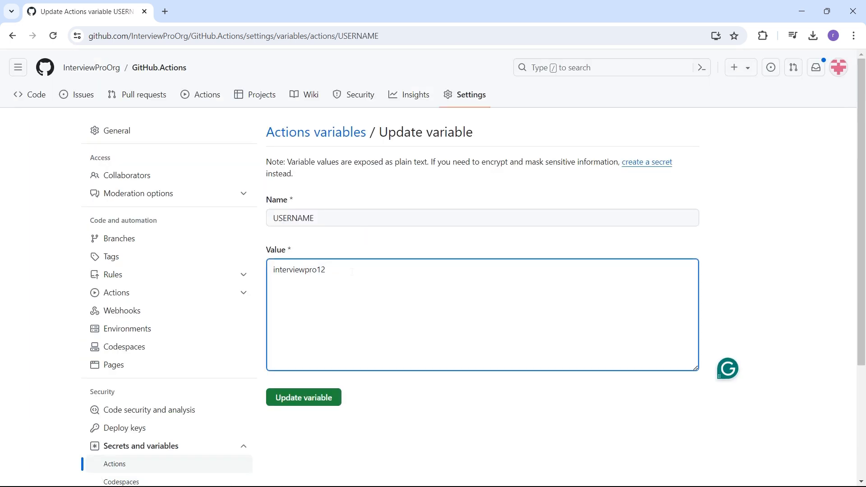
left_click(303, 397)
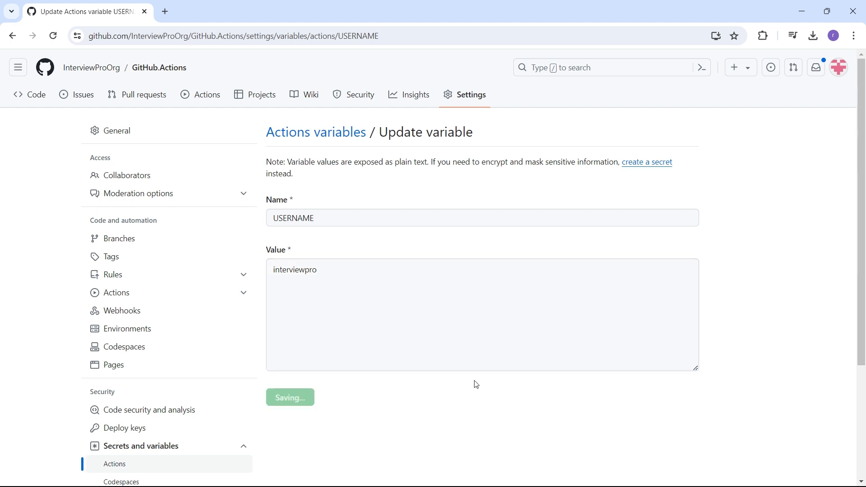
left_click(289, 398)
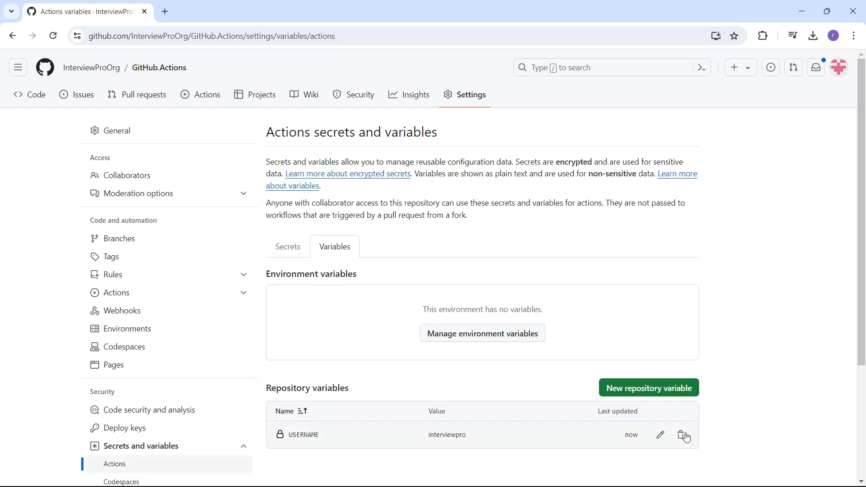
mouse_move(703, 439)
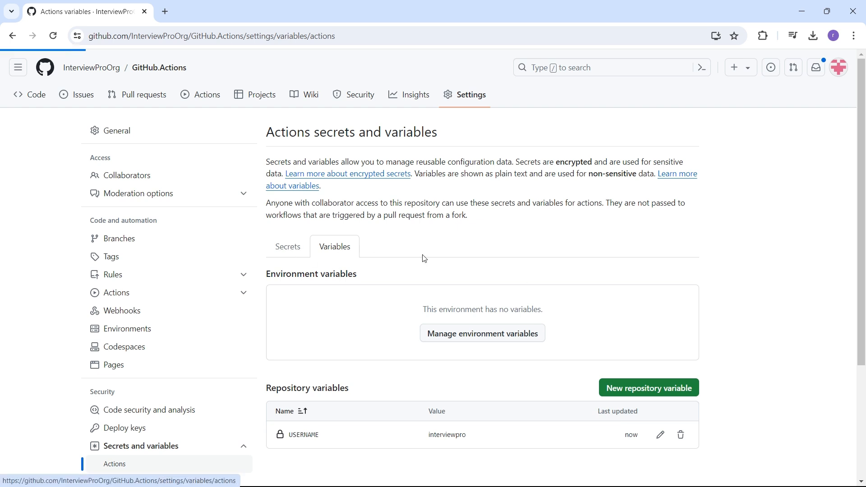
left_click(288, 247)
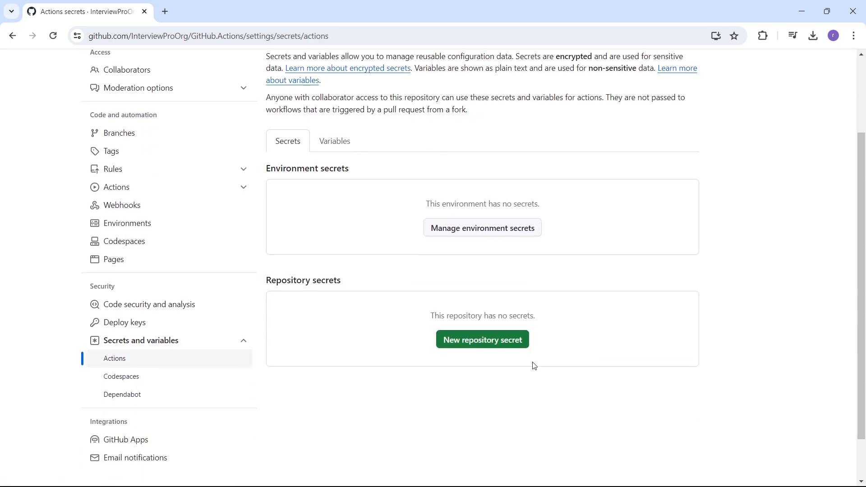
left_click(481, 339)
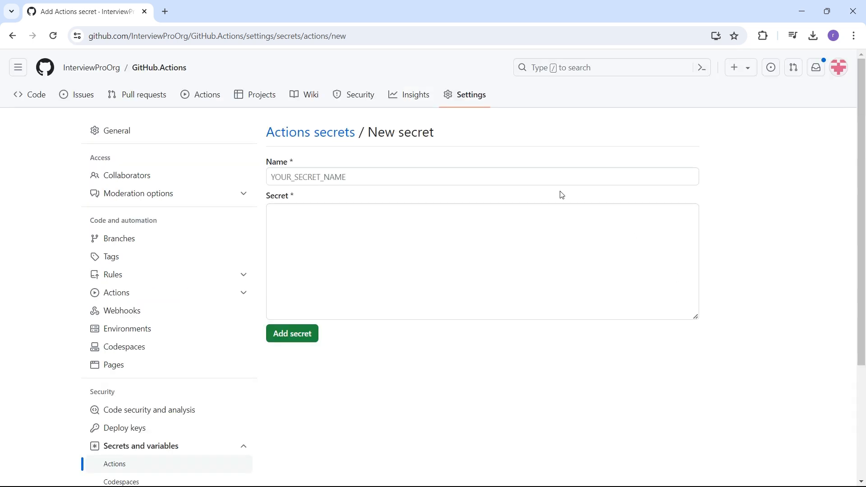
left_click(482, 177)
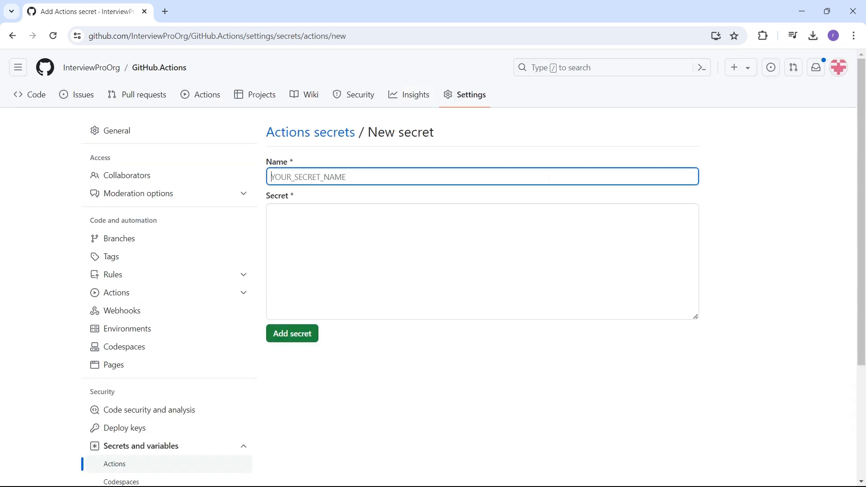
type("PASSWORD")
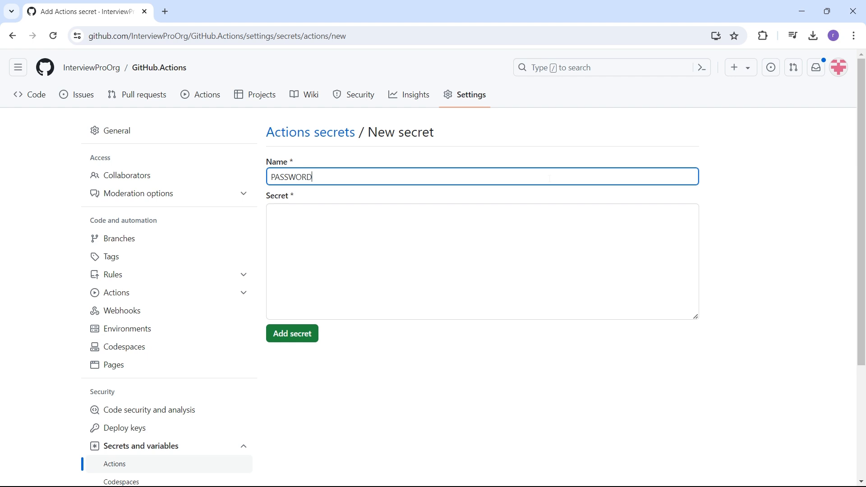
left_click(481, 261)
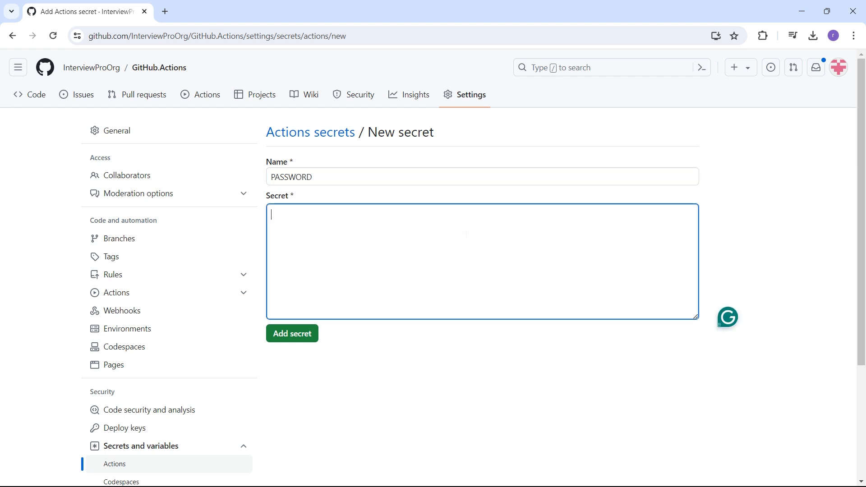
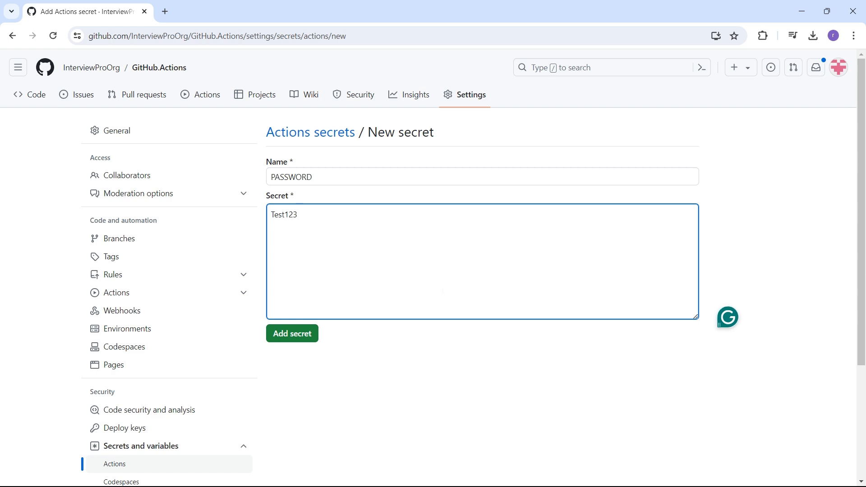
left_click(292, 333)
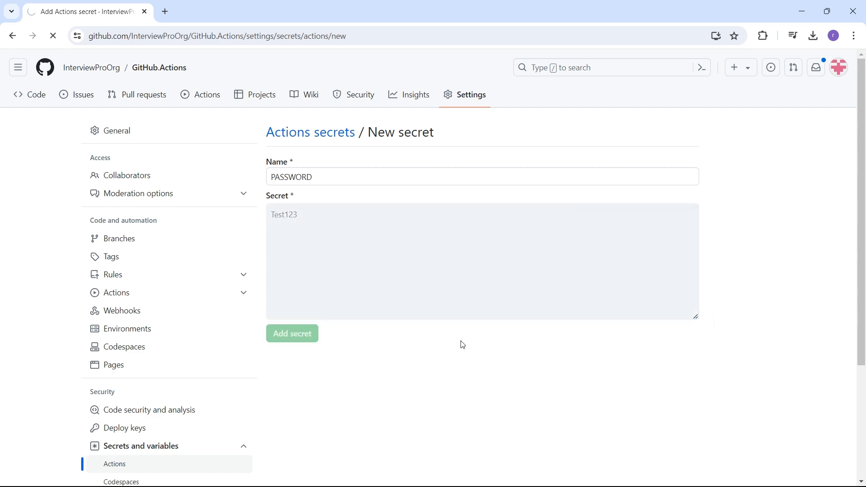
left_click(292, 333)
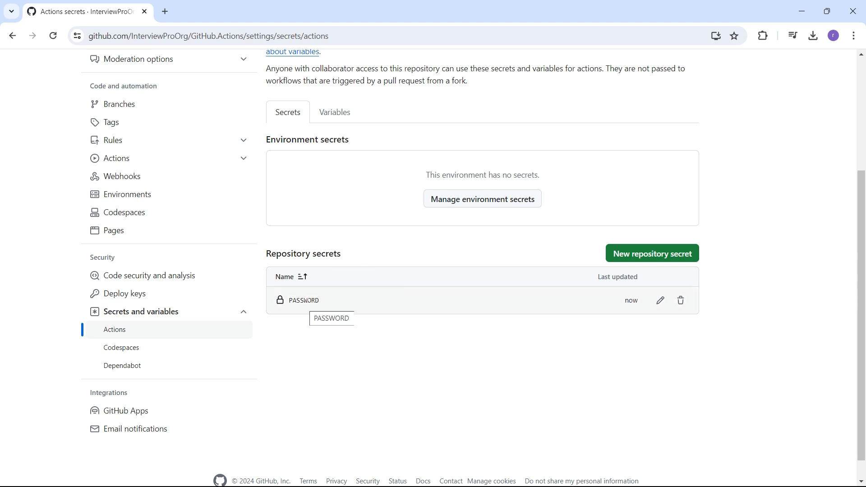
mouse_move(335, 112)
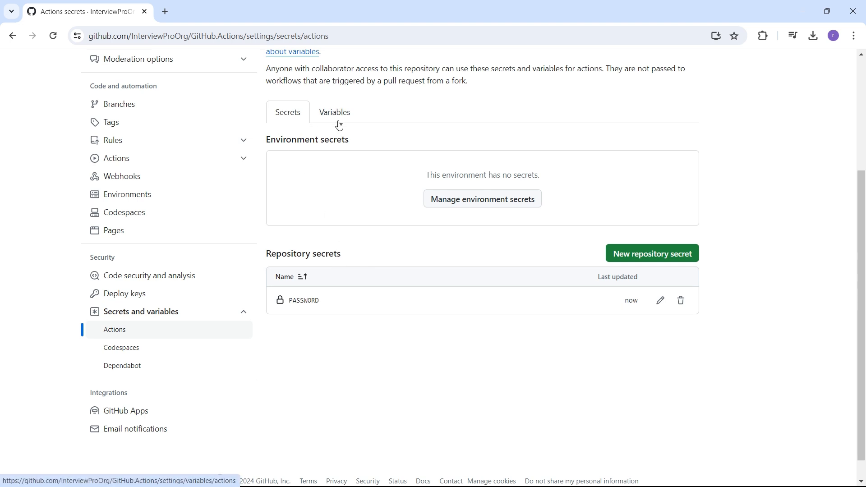
left_click(335, 112)
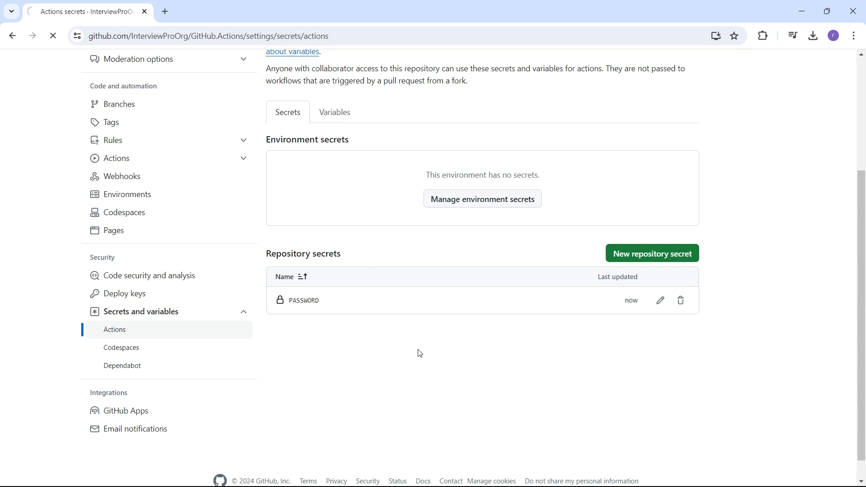
left_click(335, 113)
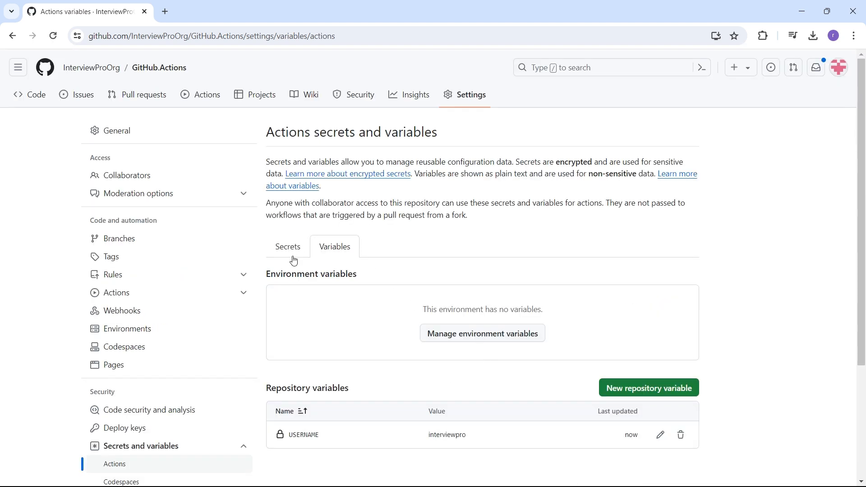
left_click(288, 246)
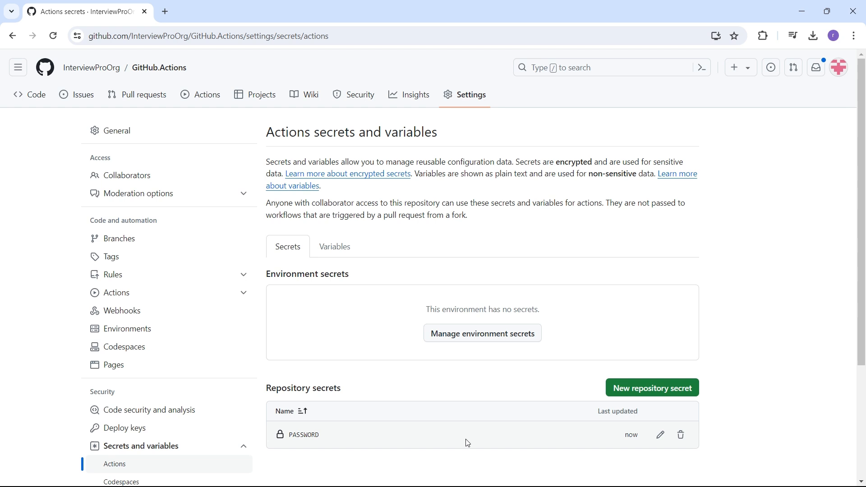
mouse_move(467, 423)
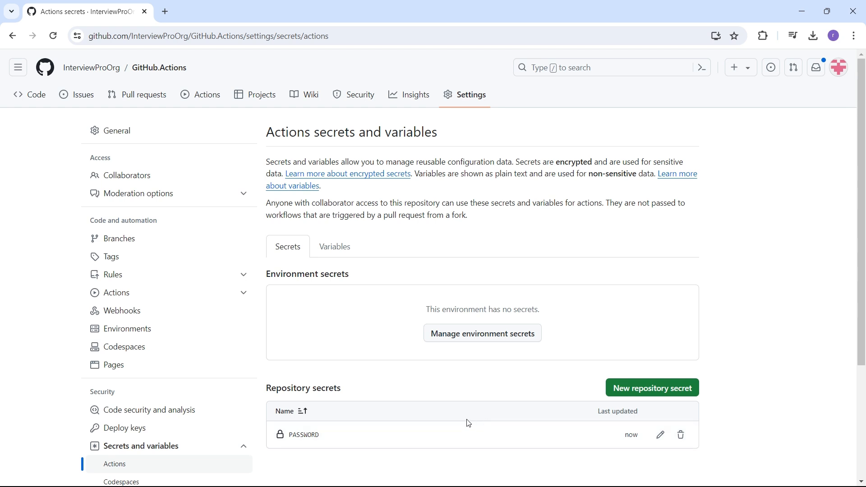
mouse_move(468, 396)
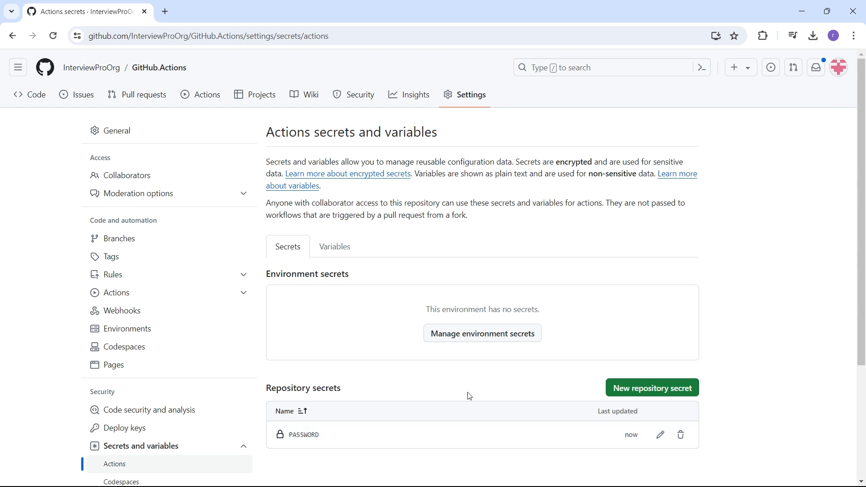
mouse_move(543, 428)
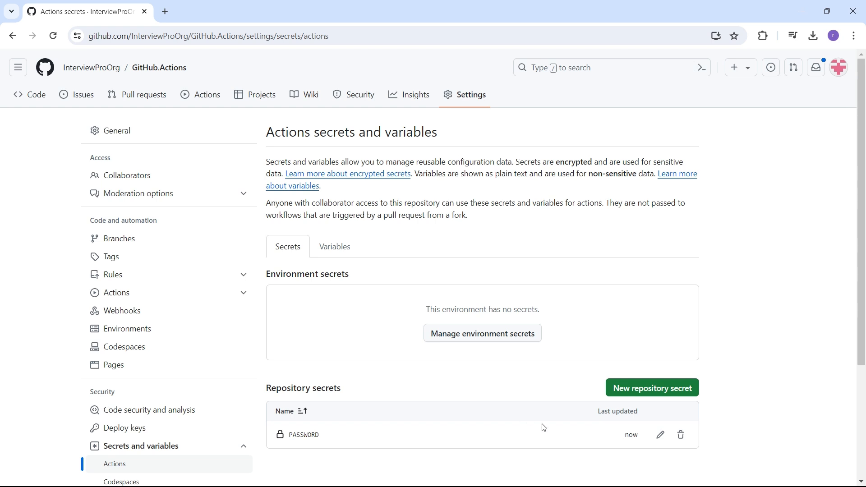
left_click(660, 435)
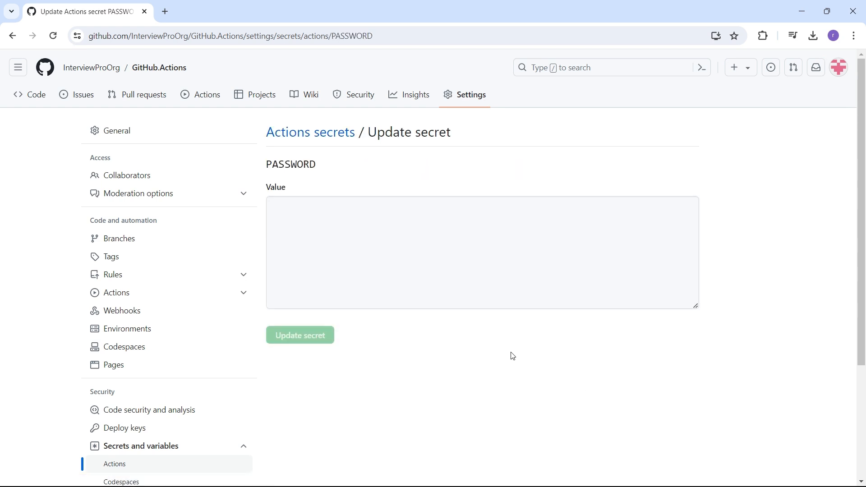
left_click(480, 251)
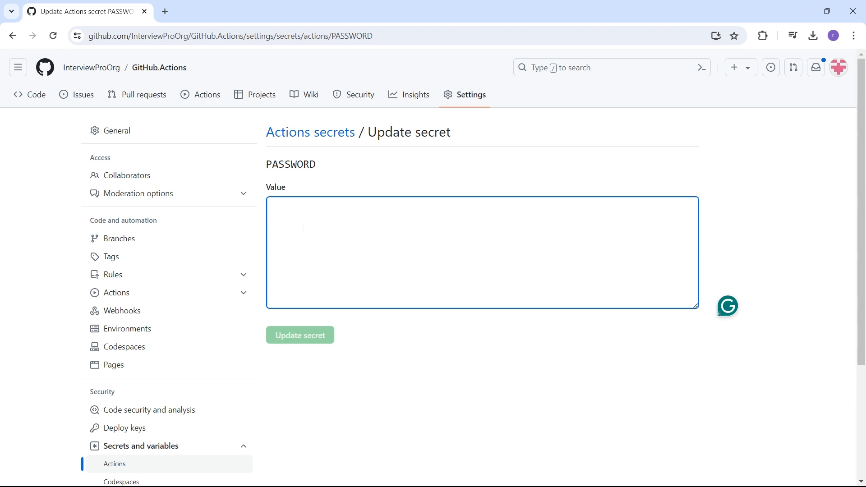
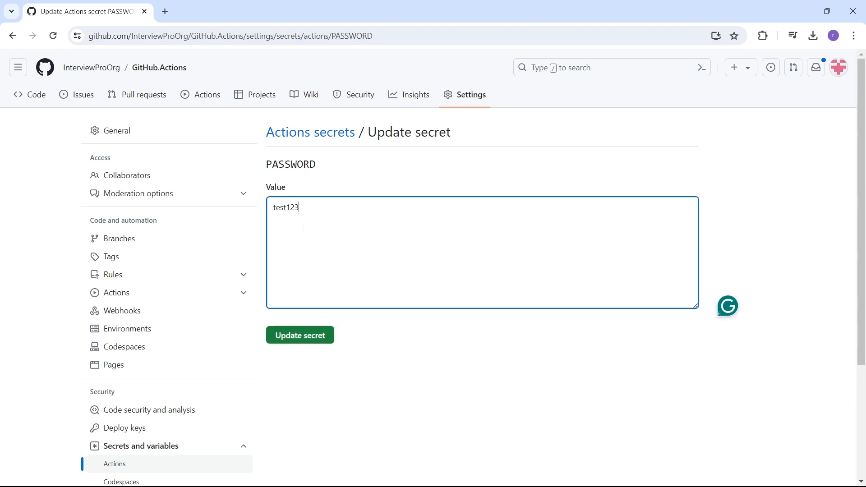
left_click(300, 335)
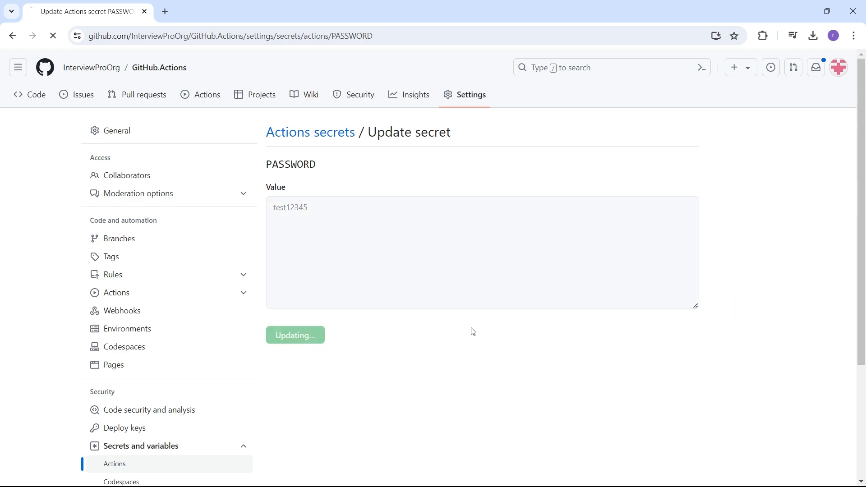
left_click(296, 335)
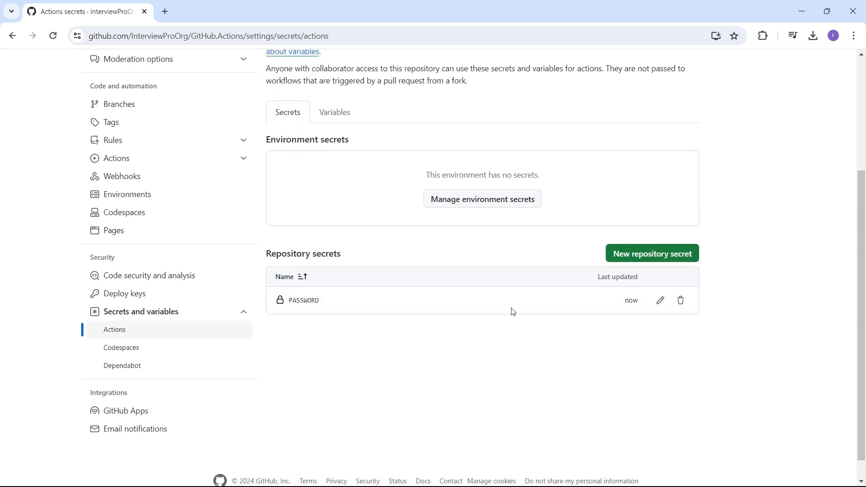
mouse_move(382, 305)
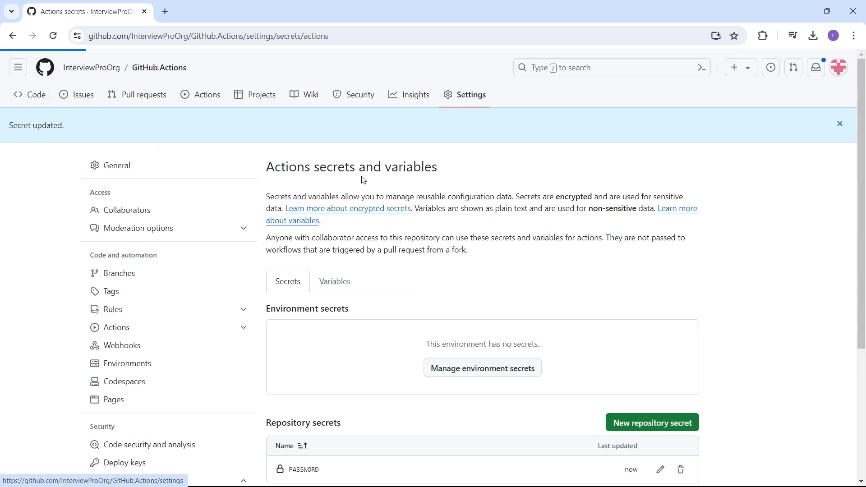
Browse from Code to .github/workflows/env-variables.yml and open it for editing
left_click(30, 95)
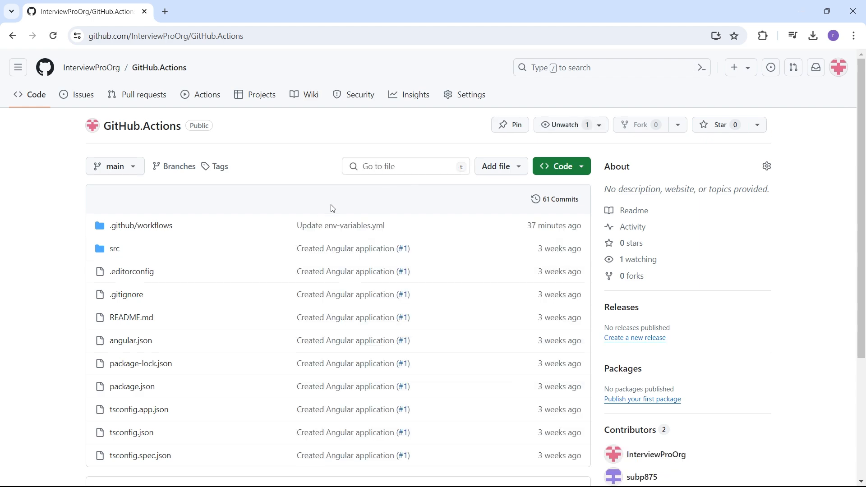
left_click(141, 225)
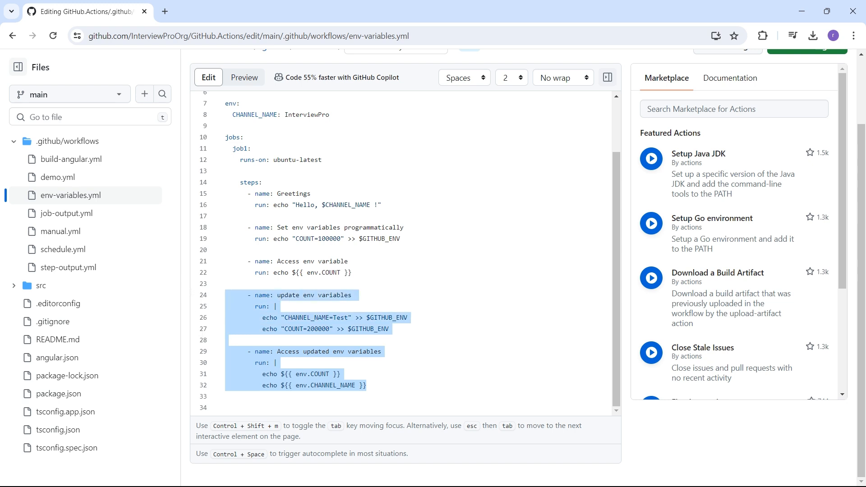
Replace the env-update steps with a repository step echoing vars.USERNAME
key("Delete")
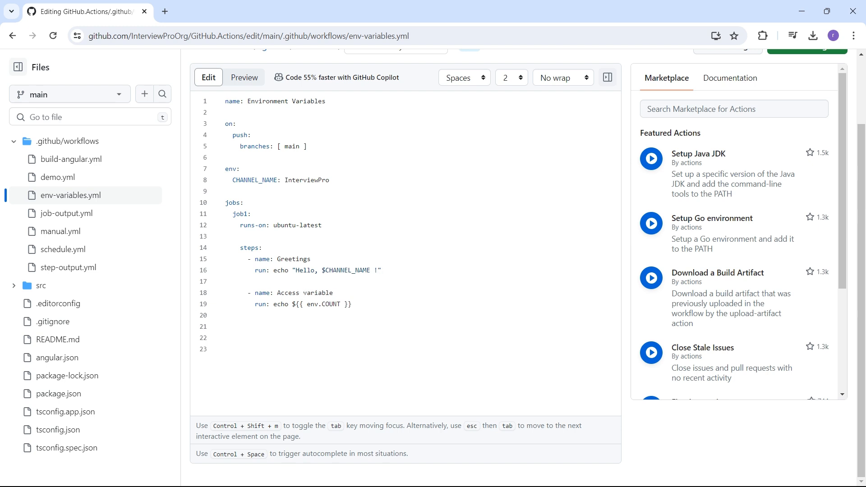
type("repository")
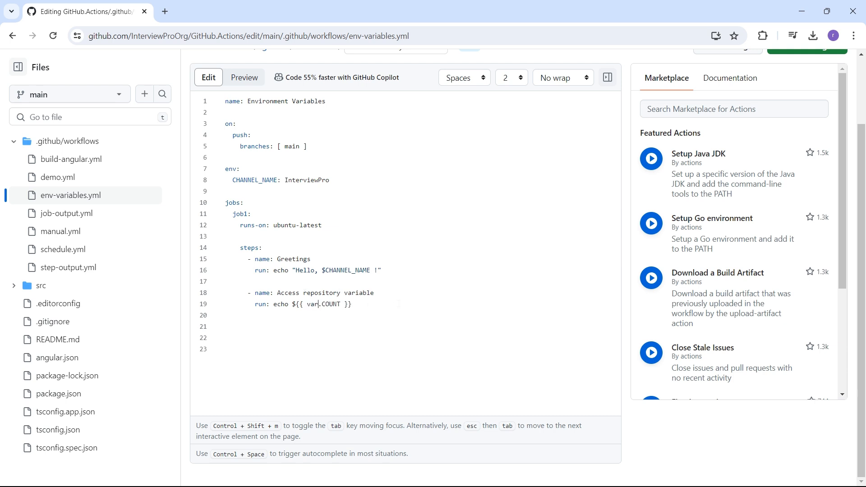
type("s")
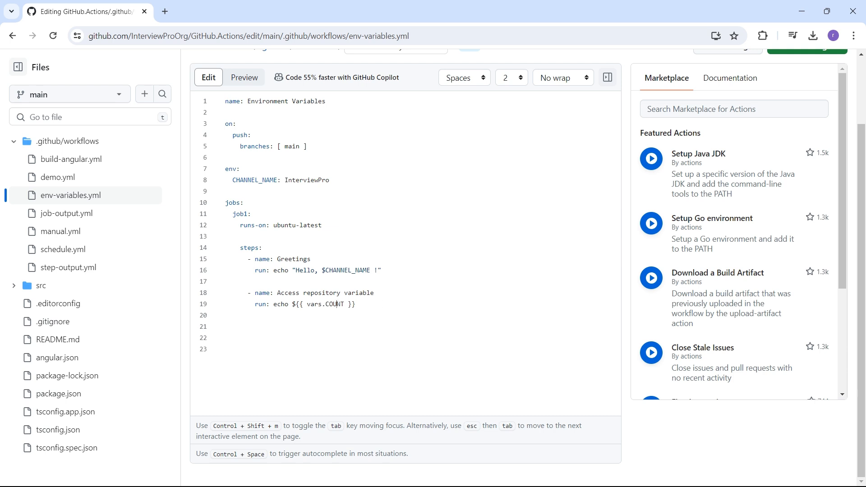
double_click(334, 303)
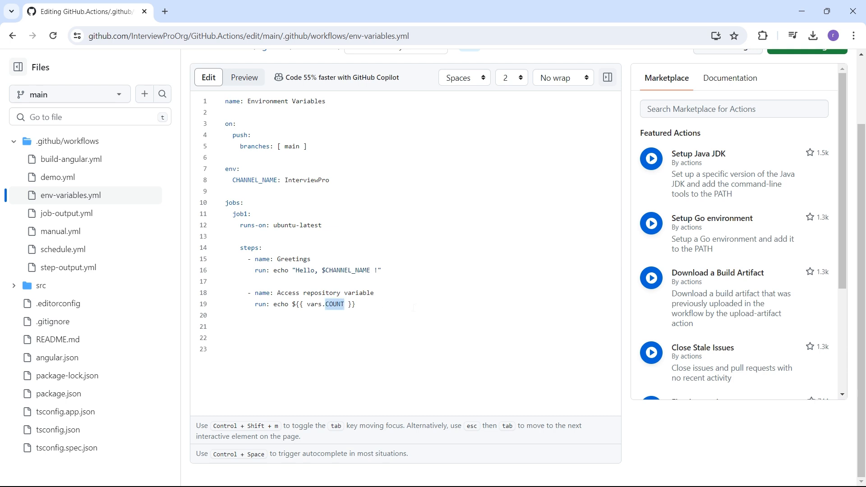
type("USERNAME")
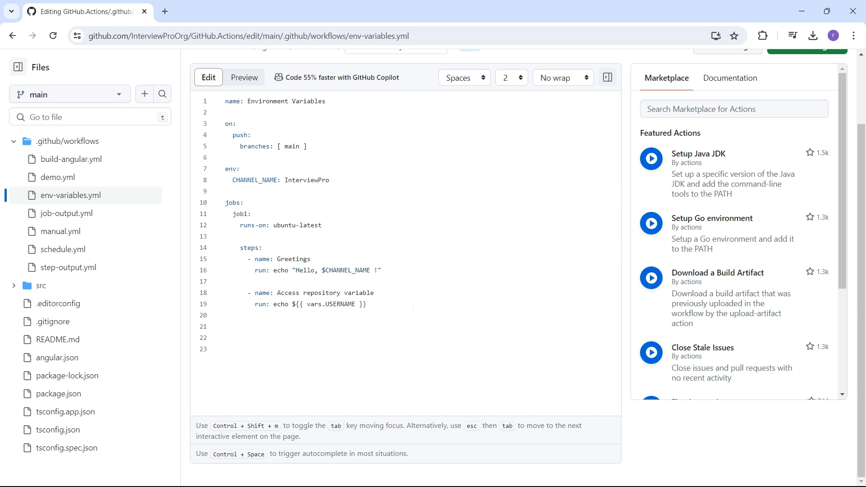
Duplicate that step as 'Access repository secret', echoing secrets.USERNAME
left_click_drag(251, 293, 366, 305)
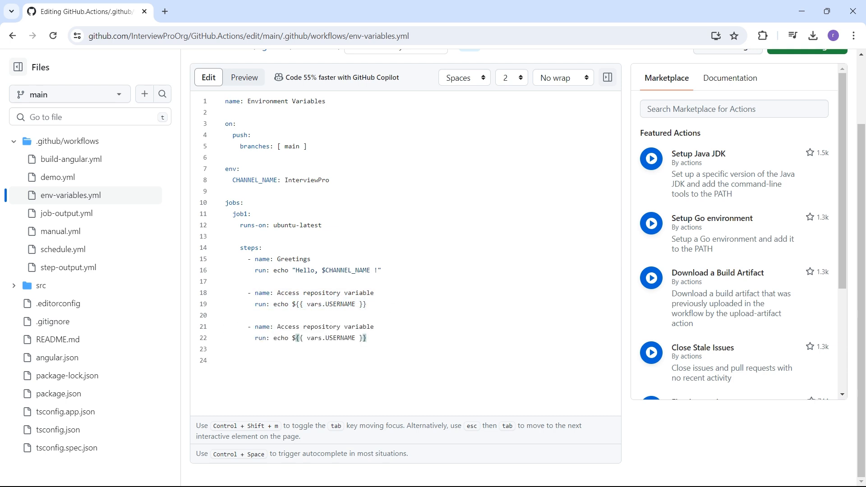
double_click(321, 326)
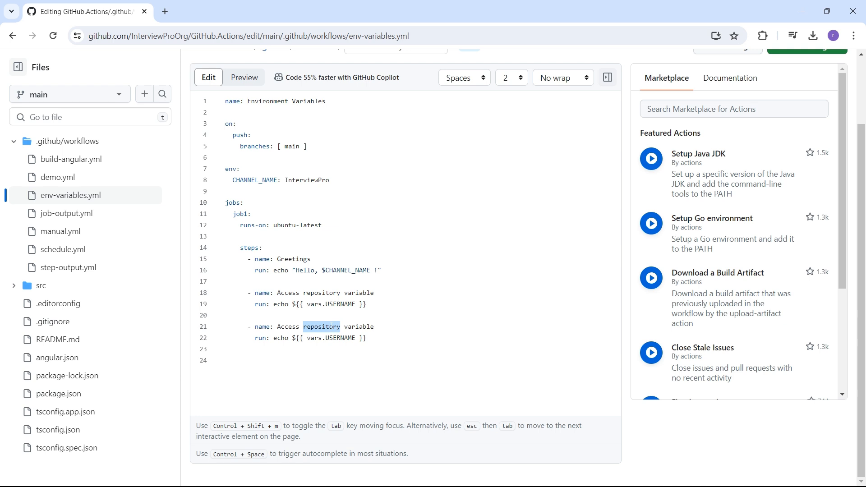
type("secret")
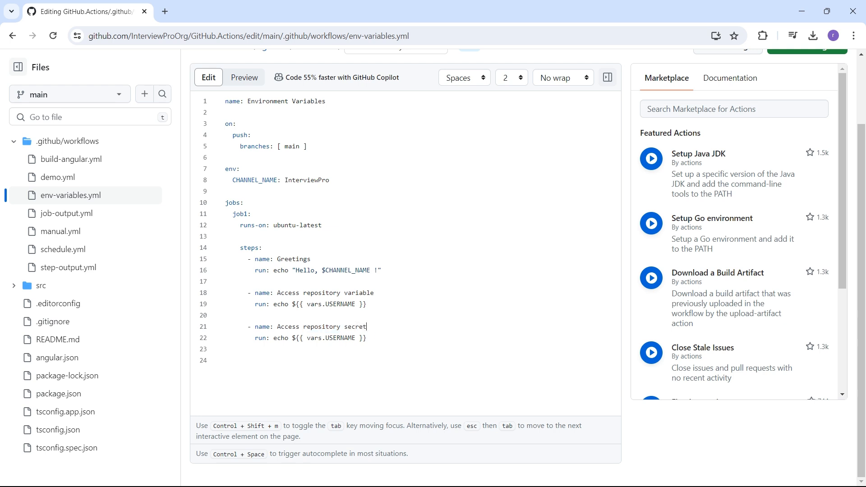
double_click(315, 338)
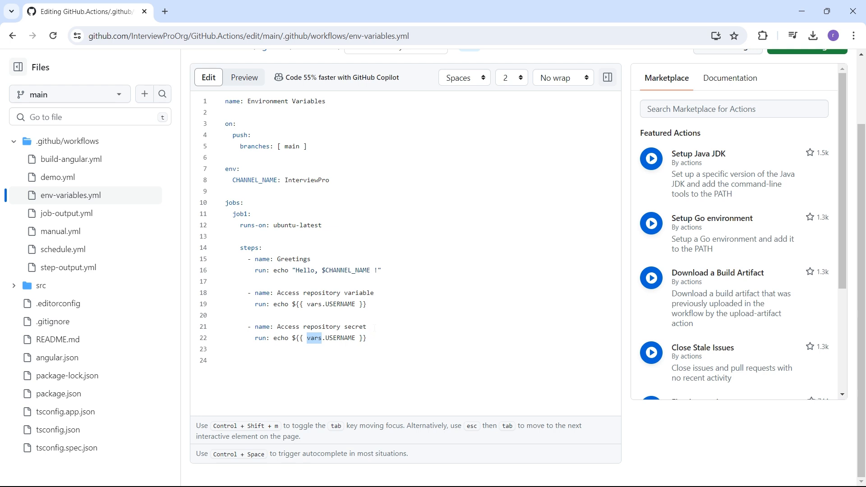
type("secrets")
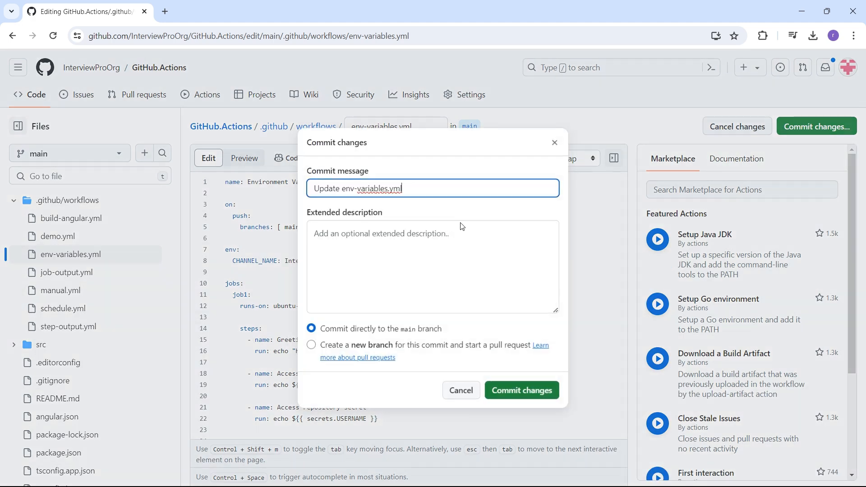
Commit the workflow edit to main and view the Actions runs list
left_click(520, 389)
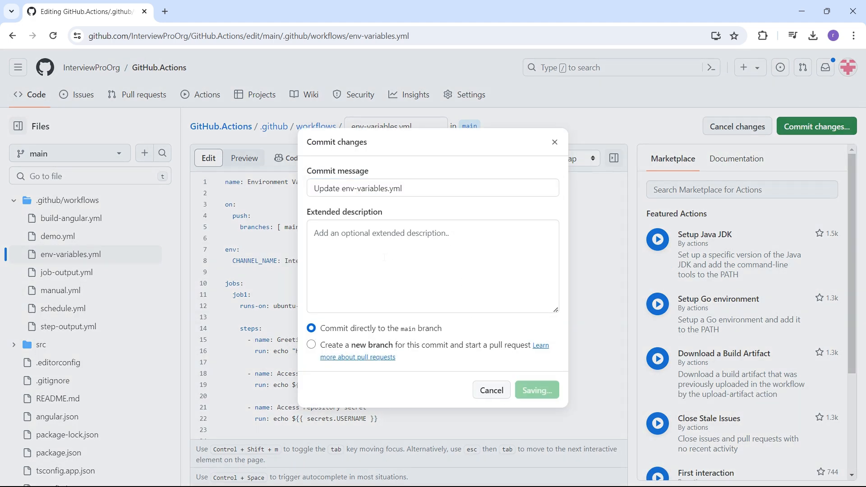
left_click(535, 389)
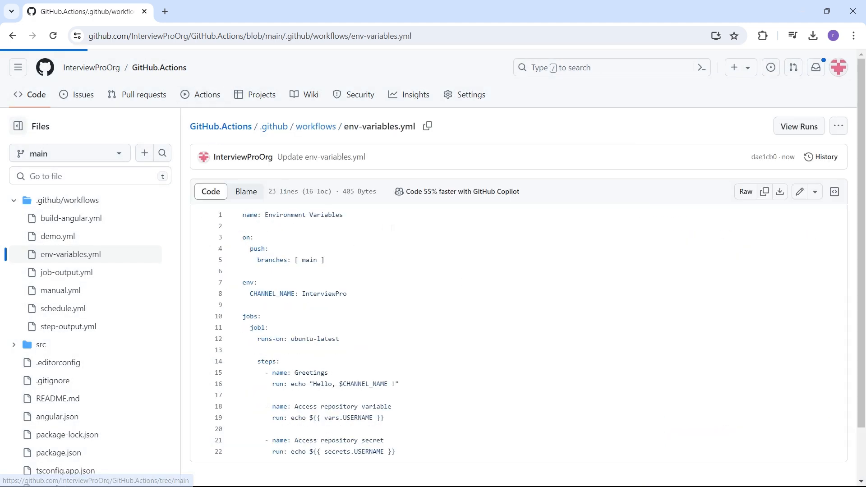
left_click(207, 95)
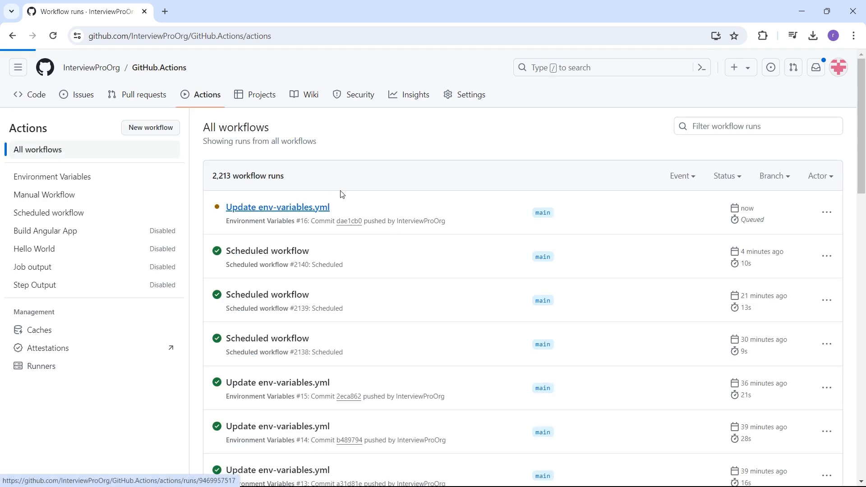
Open run #16, check the empty 'Access repository secret' echo, then go to Code
left_click(278, 207)
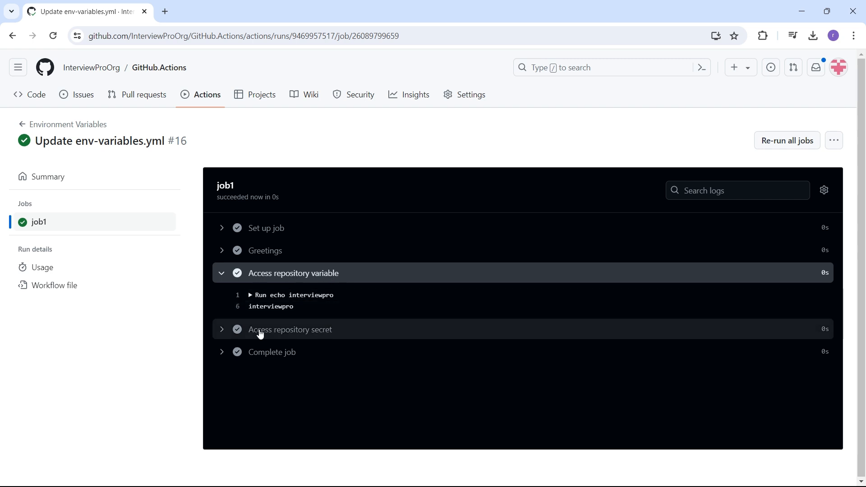
left_click(290, 330)
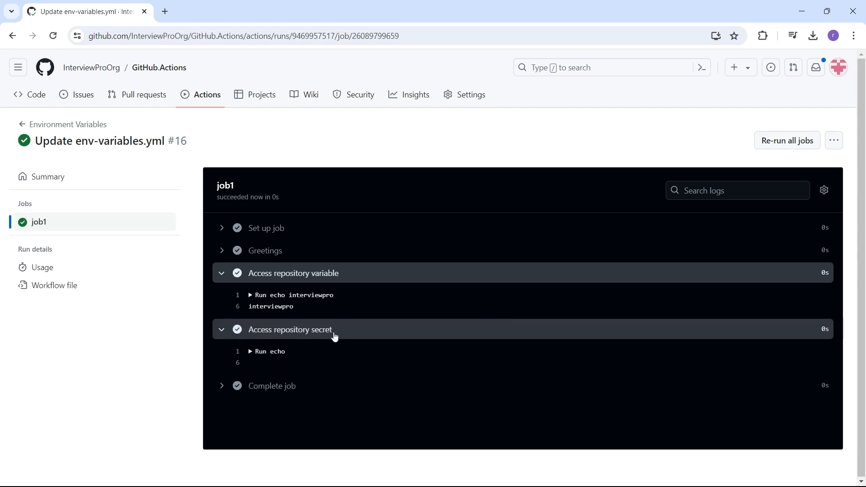
left_click(269, 351)
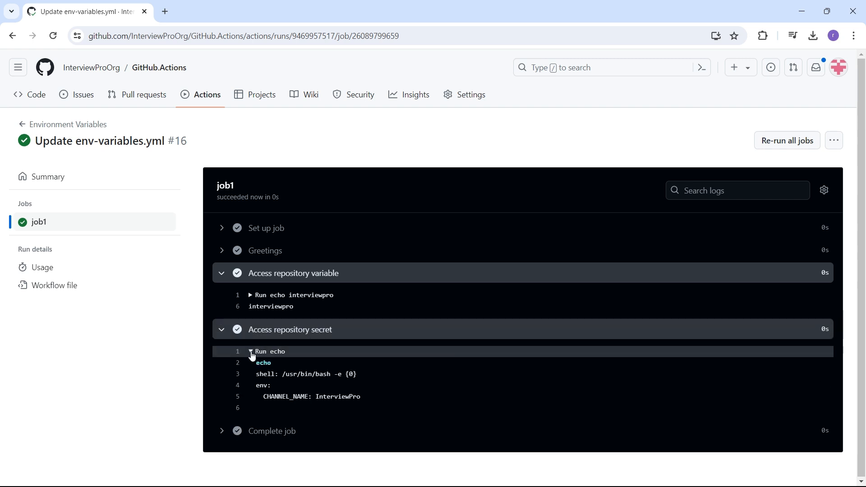
left_click(250, 352)
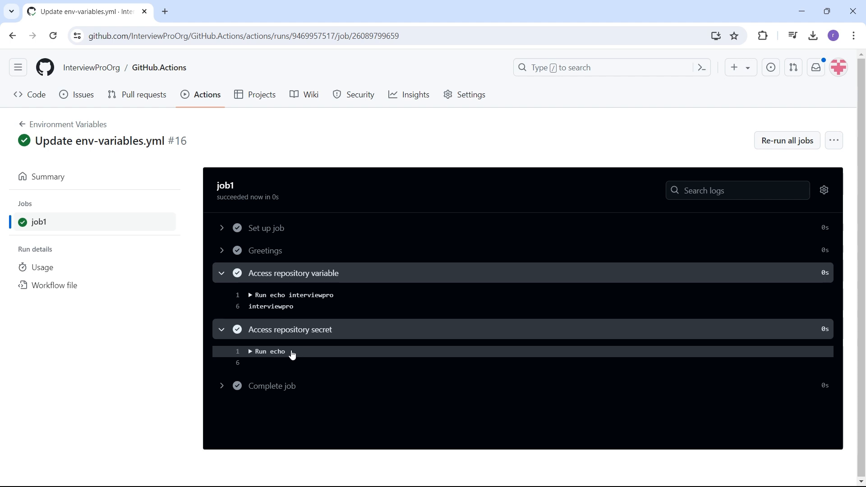
mouse_move(36, 94)
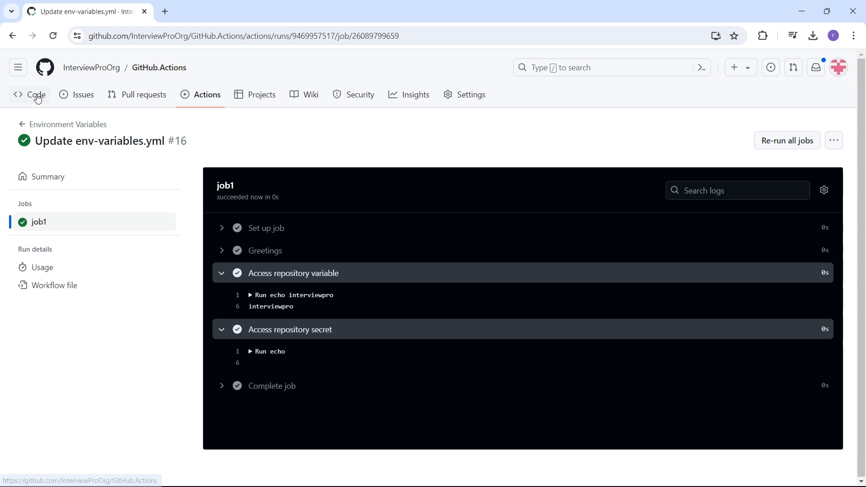
left_click(36, 94)
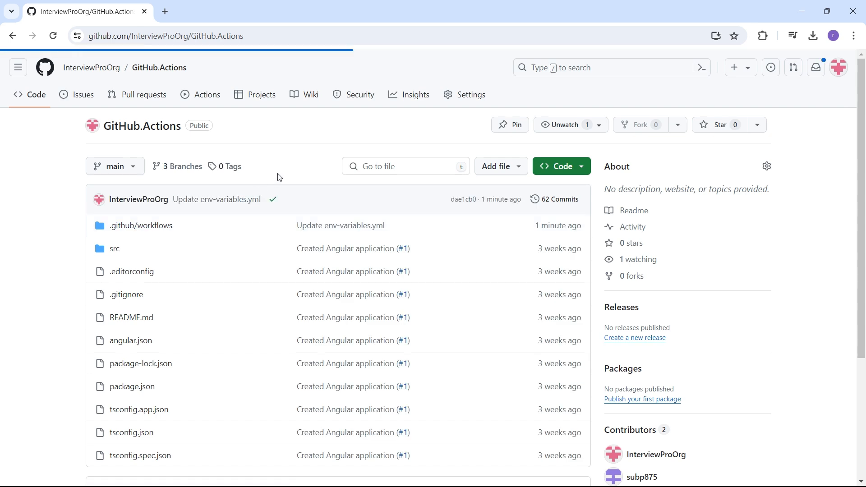
Edit env-variables.yml so line 22 echoes secrets.PASSWORD, and commit it to main
left_click(141, 225)
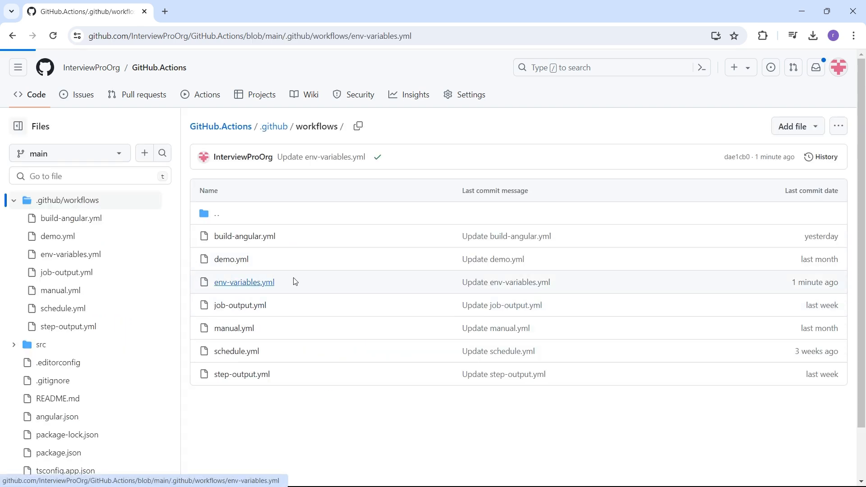
left_click(244, 281)
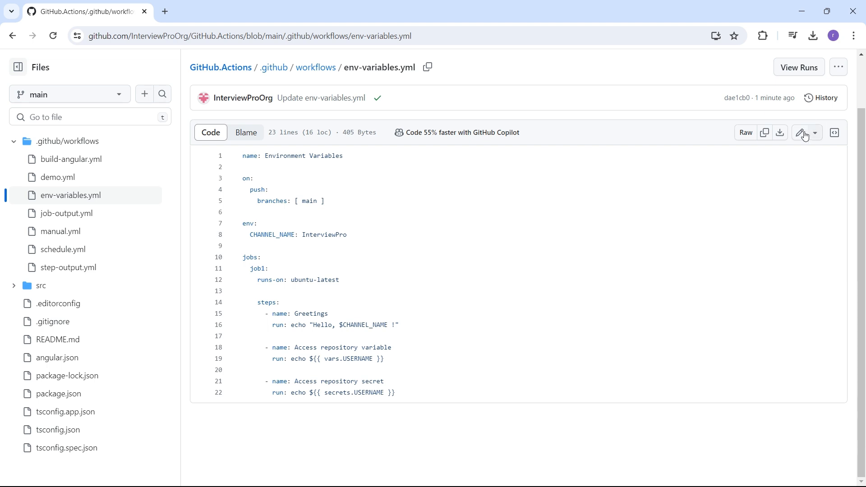
left_click(804, 133)
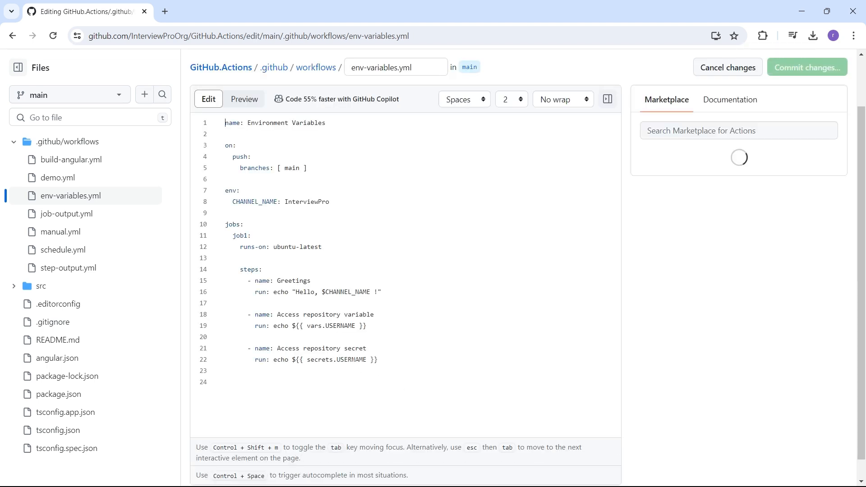
type("PASSWORD")
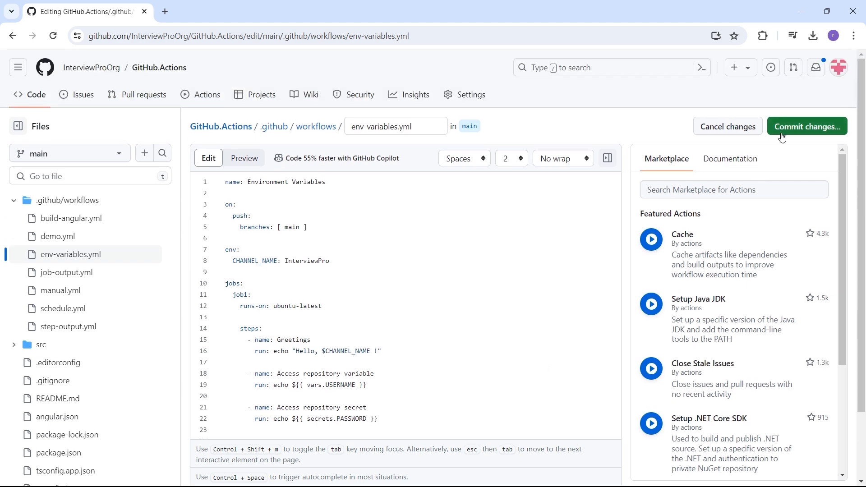
left_click(806, 126)
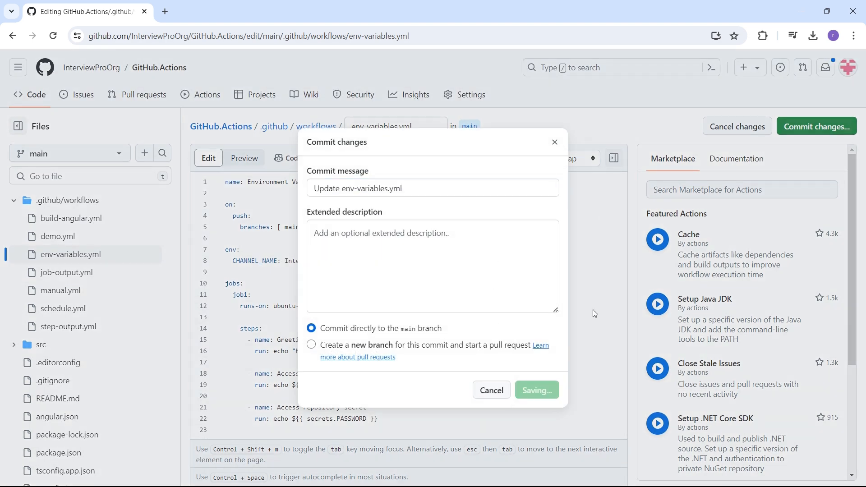
left_click(536, 390)
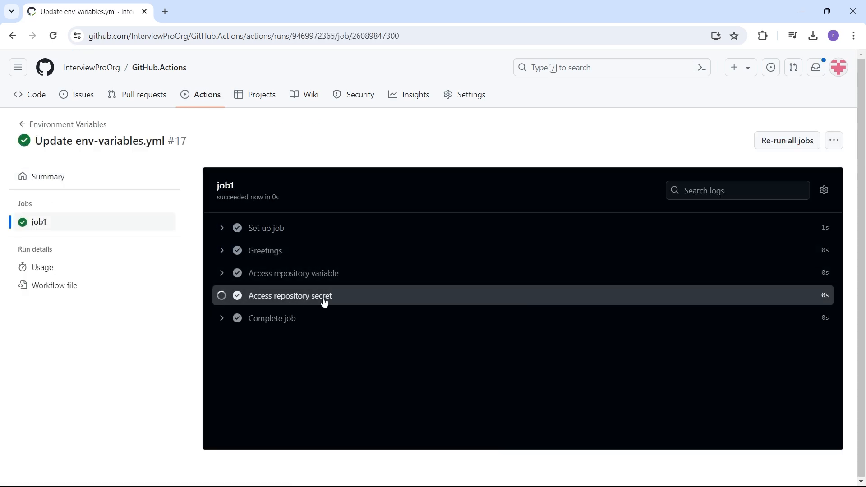
Expand run #17's 'Access repository secret' step log to see the password masked as ***
left_click(289, 295)
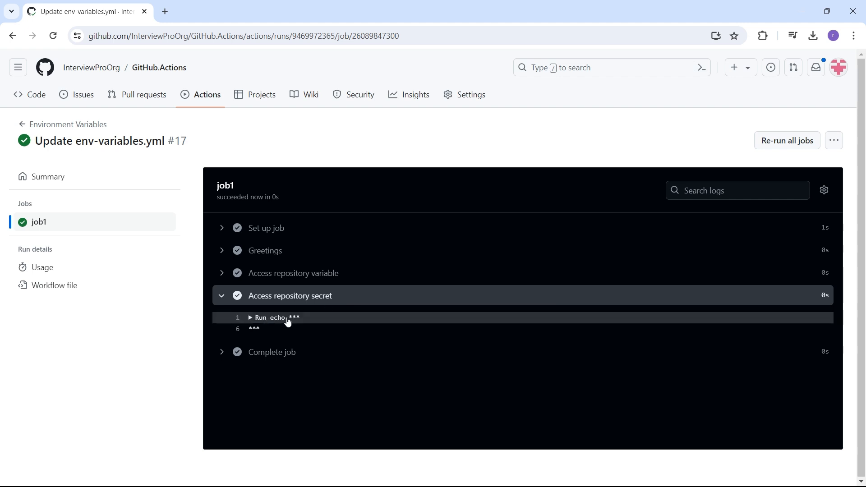
mouse_move(297, 322)
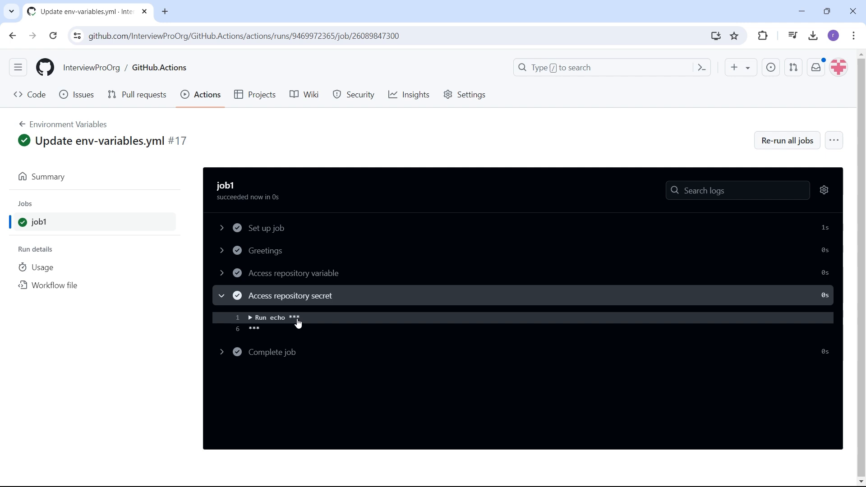
mouse_move(286, 324)
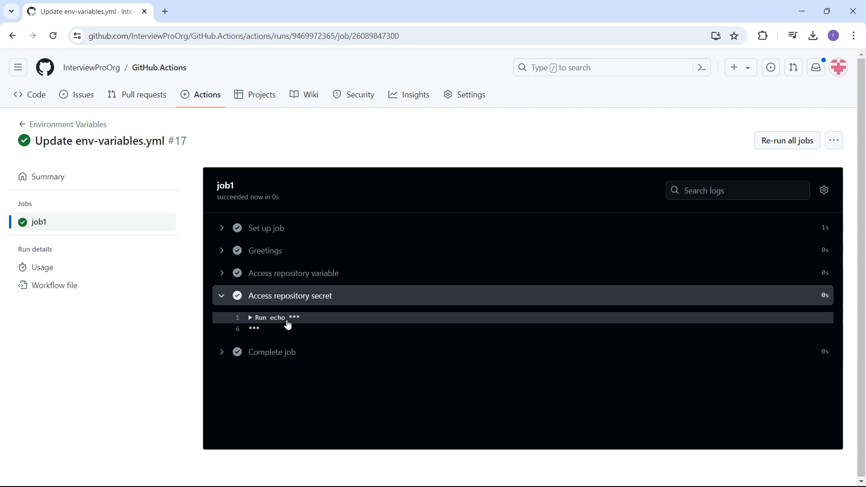
mouse_move(296, 323)
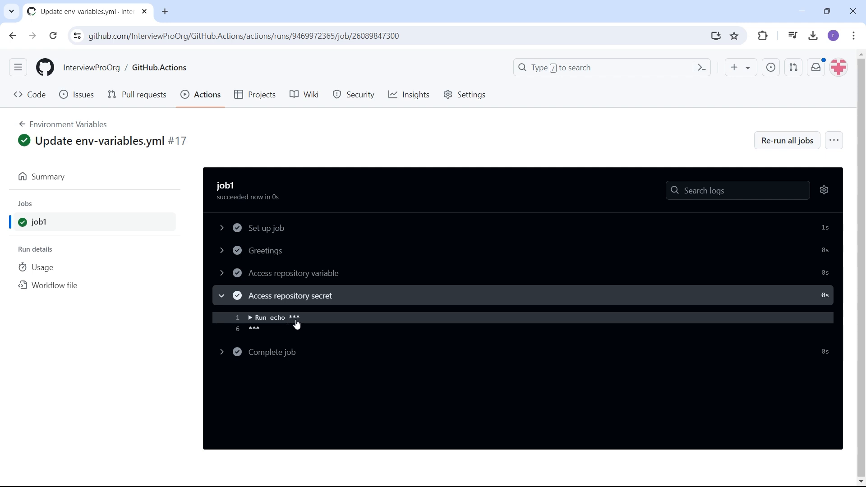
mouse_move(284, 321)
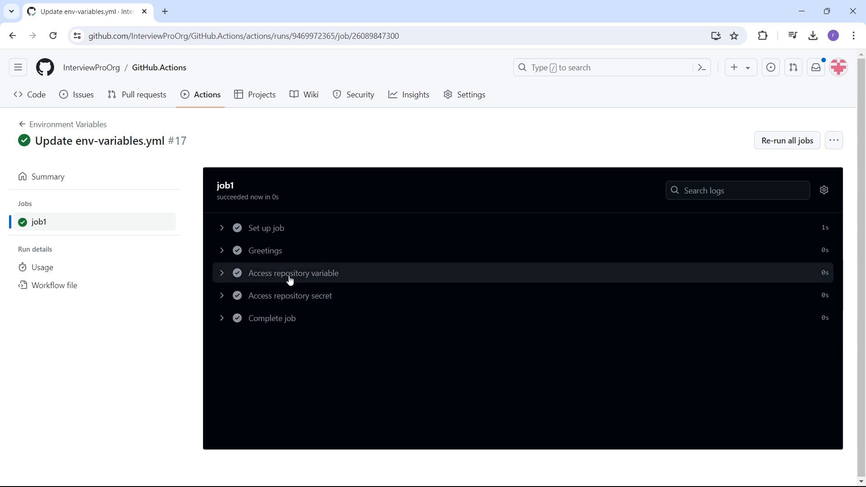
mouse_move(326, 295)
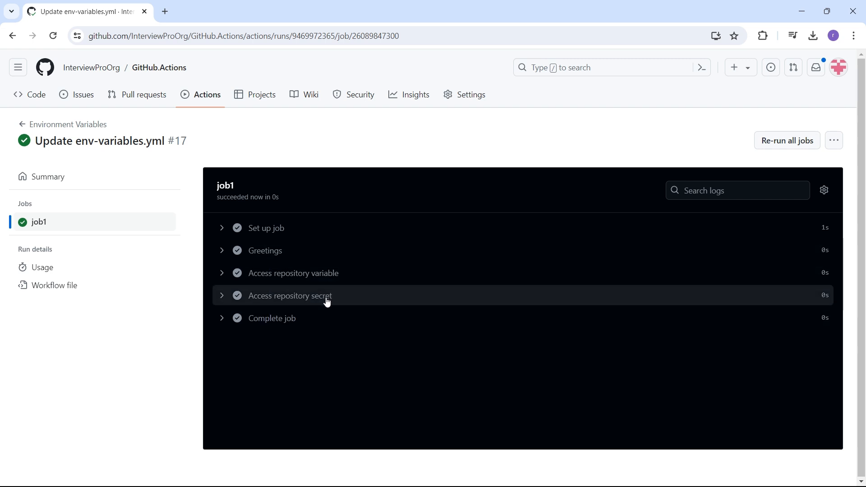
mouse_move(470, 94)
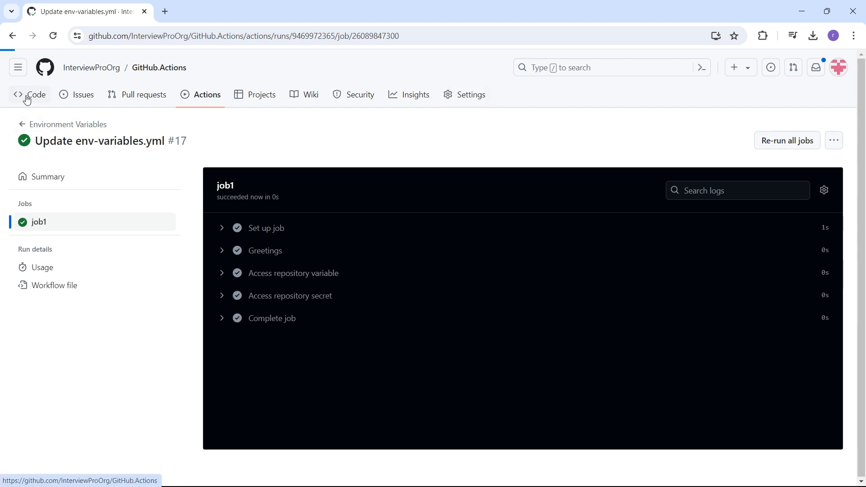
Return to the code and open .github/workflows, selecting 'secrets' on line 22 of env-variables.yml
left_click(36, 95)
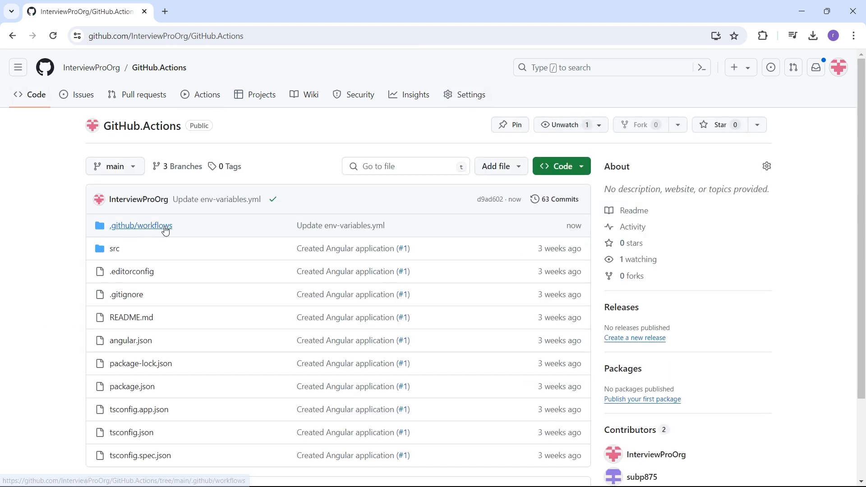
left_click(141, 225)
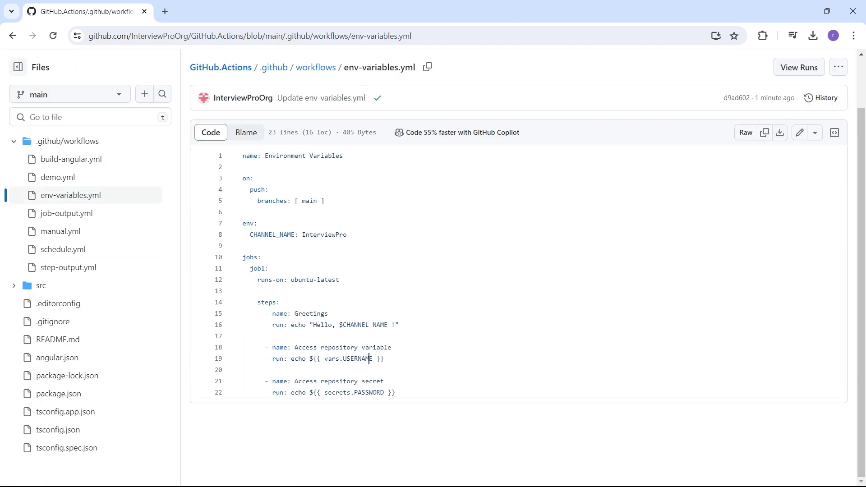
double_click(337, 393)
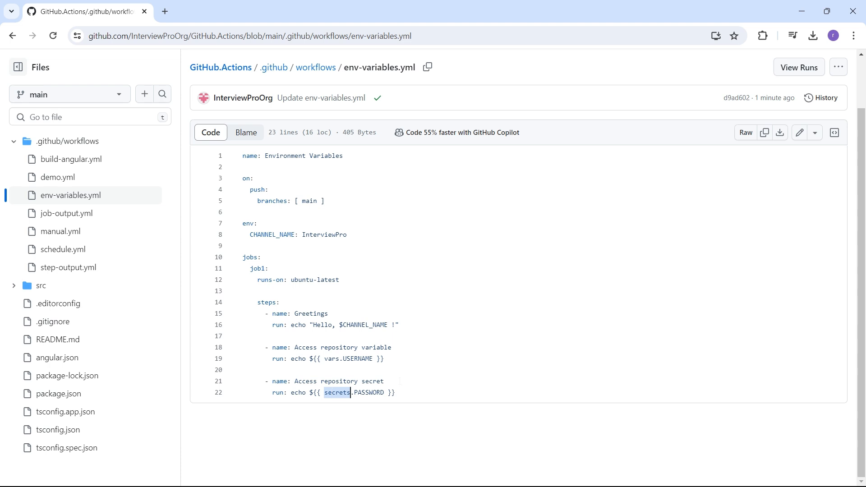